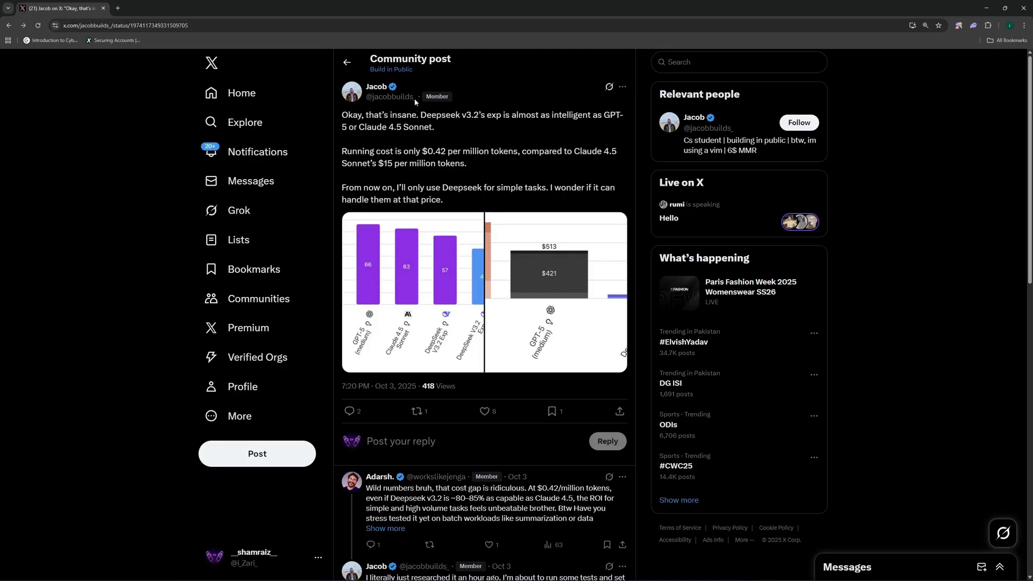
- Highlight the claim in the DeepSeek-V3.2-Exp release post and read further down
drag(454, 116, 481, 115)
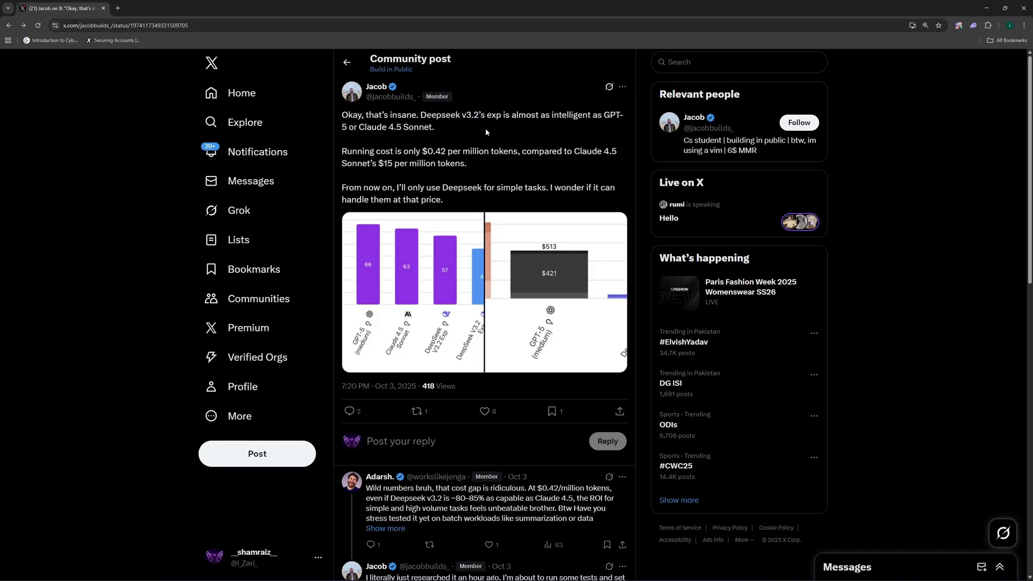
double_click(515, 115)
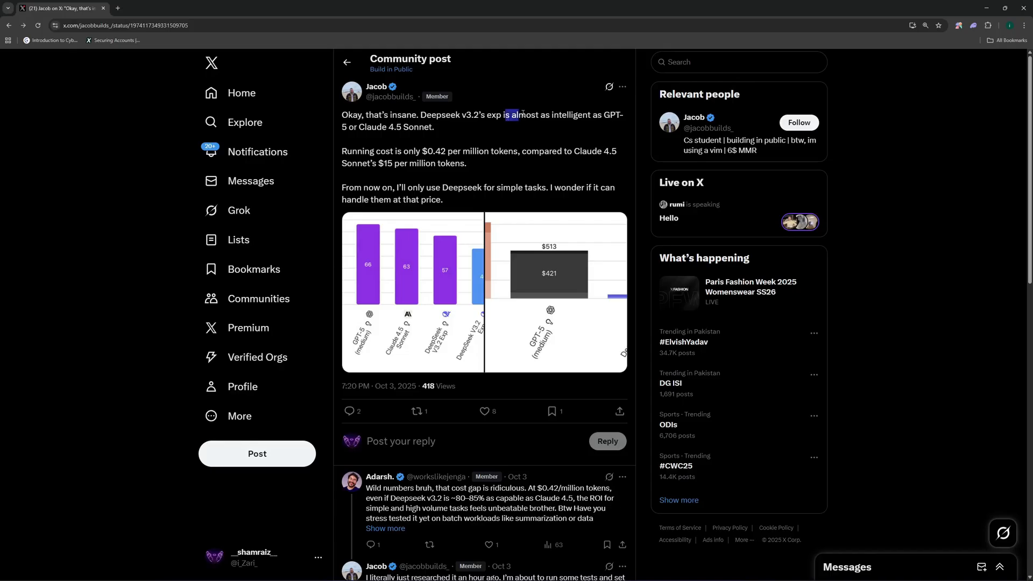
drag(507, 115, 609, 115)
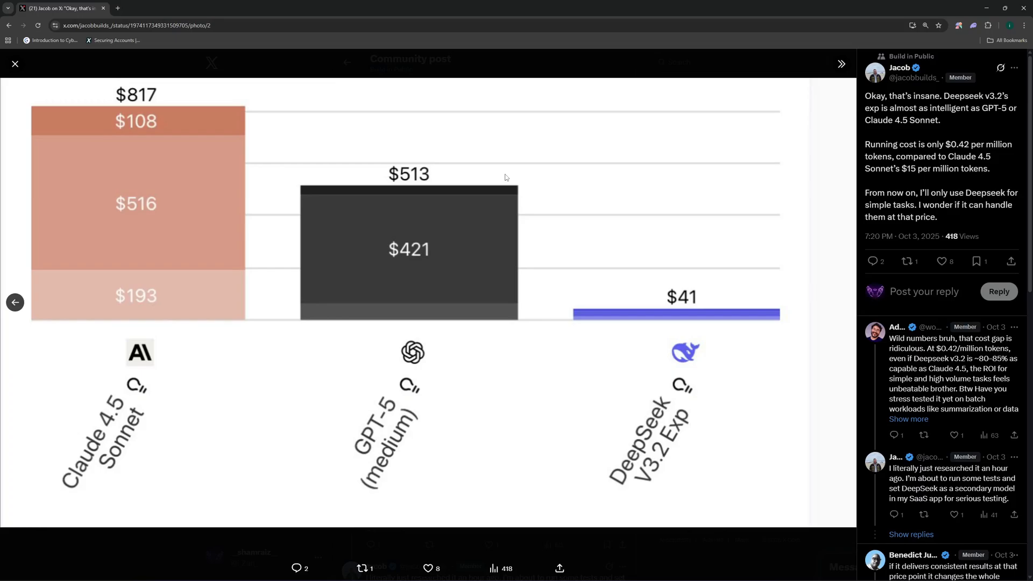
mouse_move(496, 182)
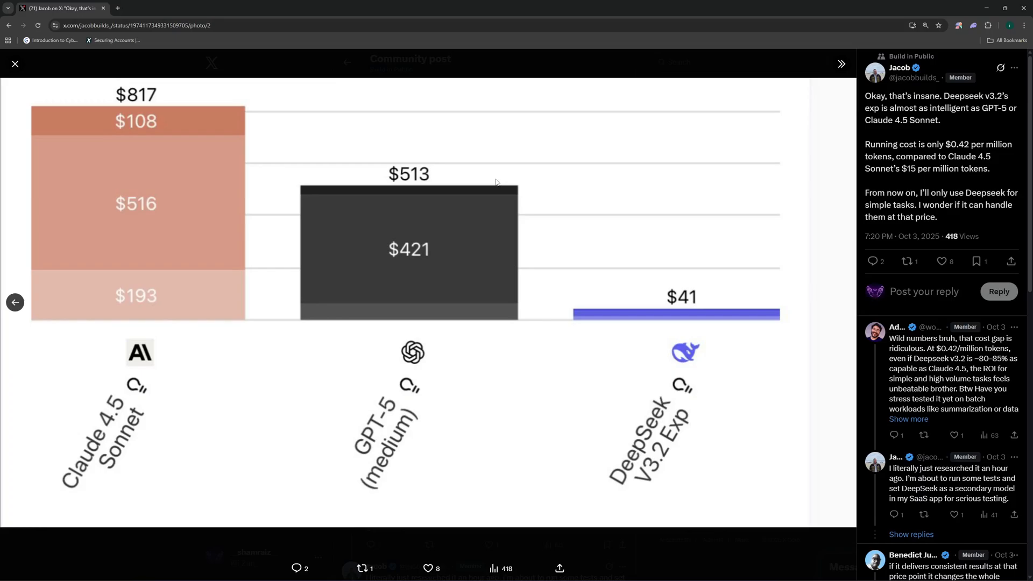
mouse_move(665, 307)
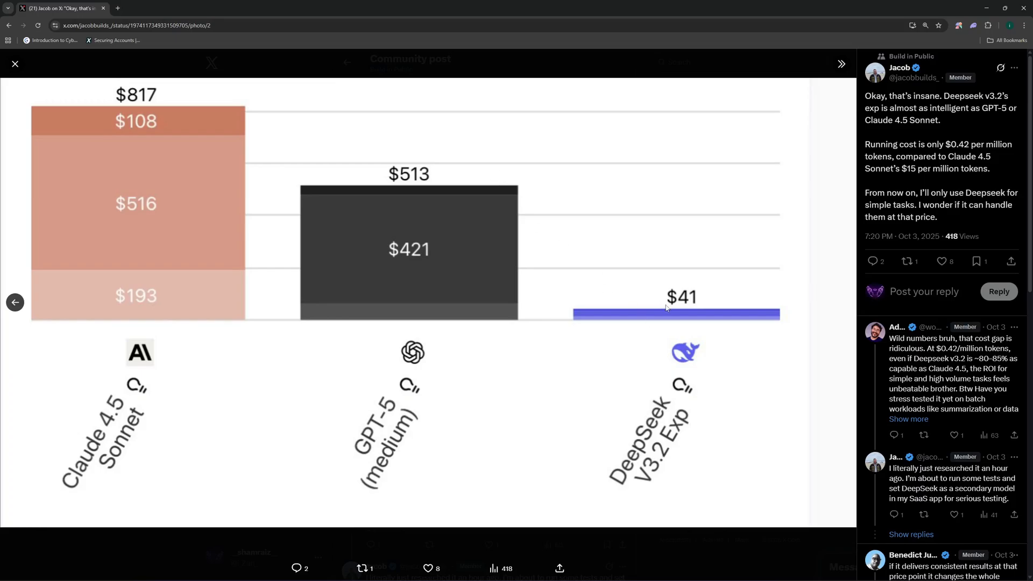
mouse_move(525, 315)
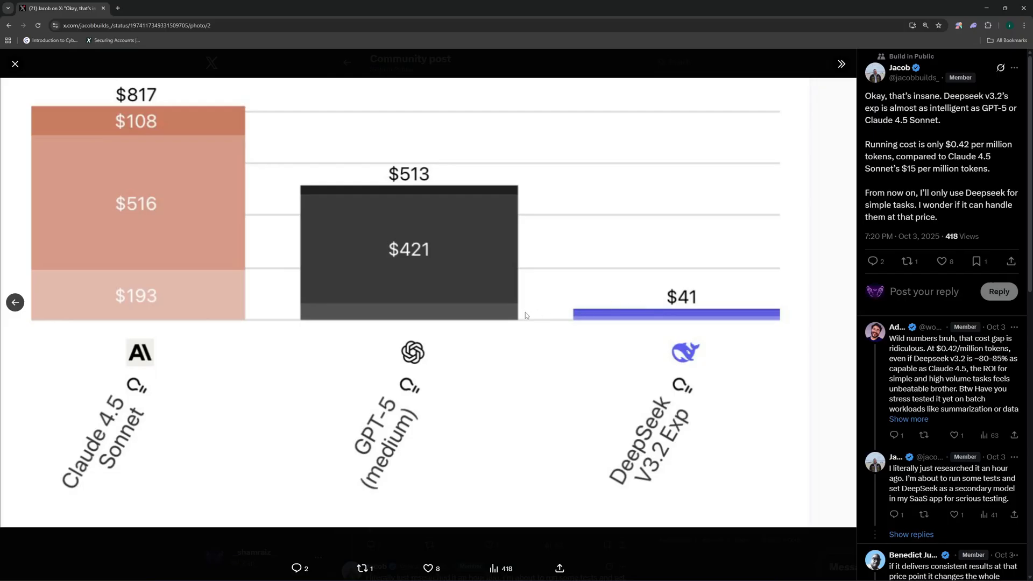
mouse_move(118, 125)
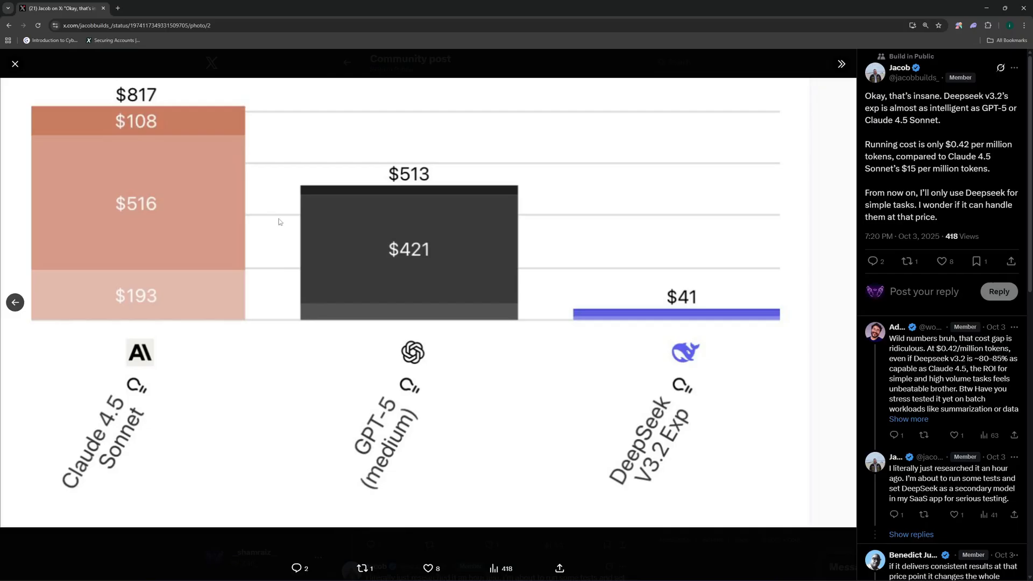
mouse_move(295, 240)
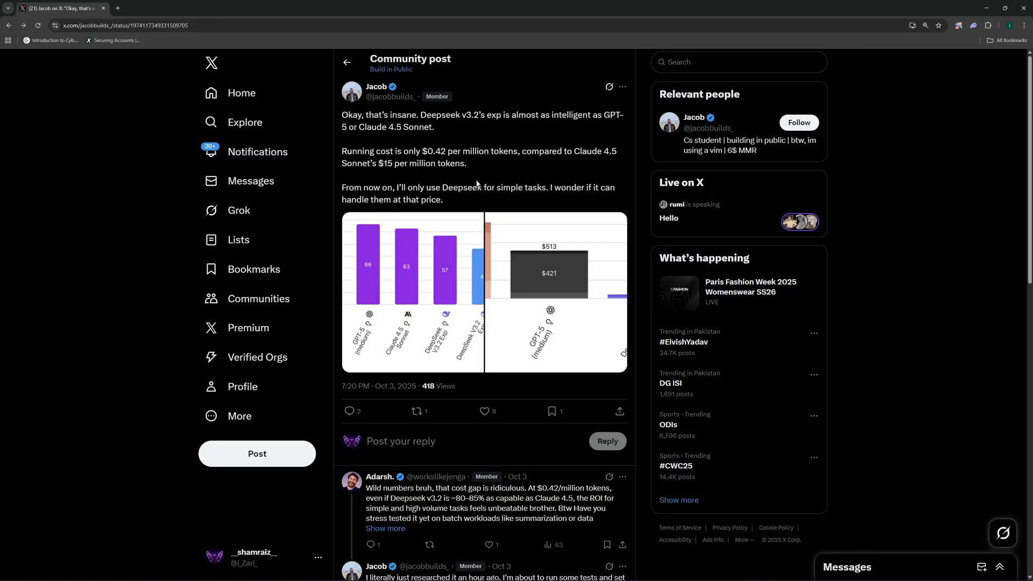
scroll(down, 3)
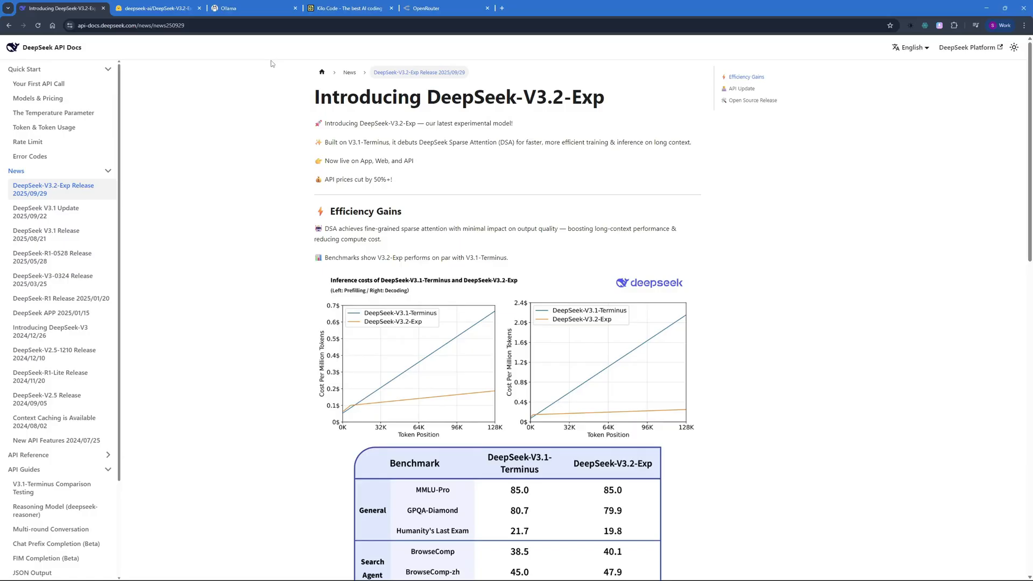
mouse_move(187, 44)
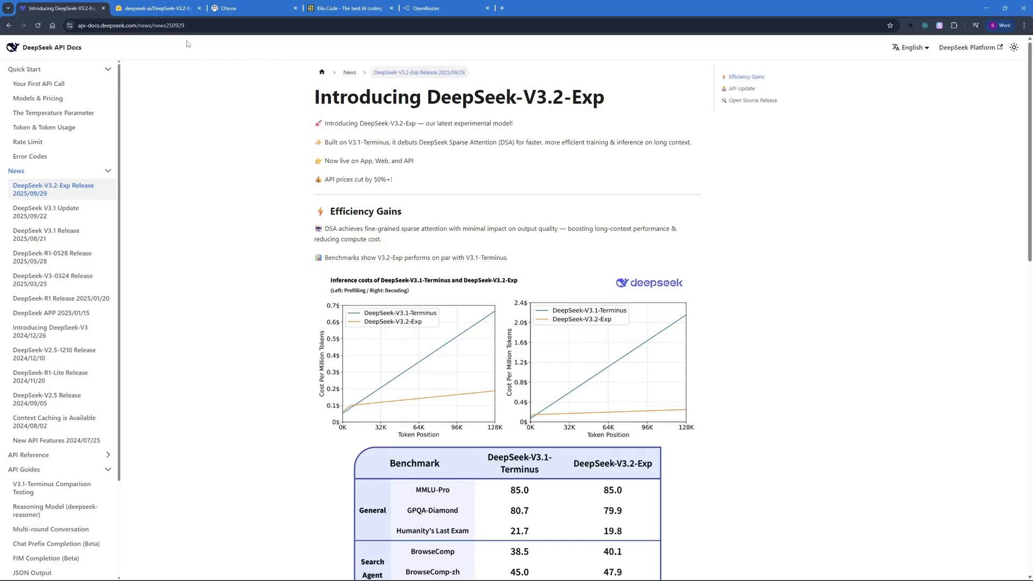
- Look over the Hugging Face, Kilo Code and OpenRouter pages, then return to the release announcement
click(155, 7)
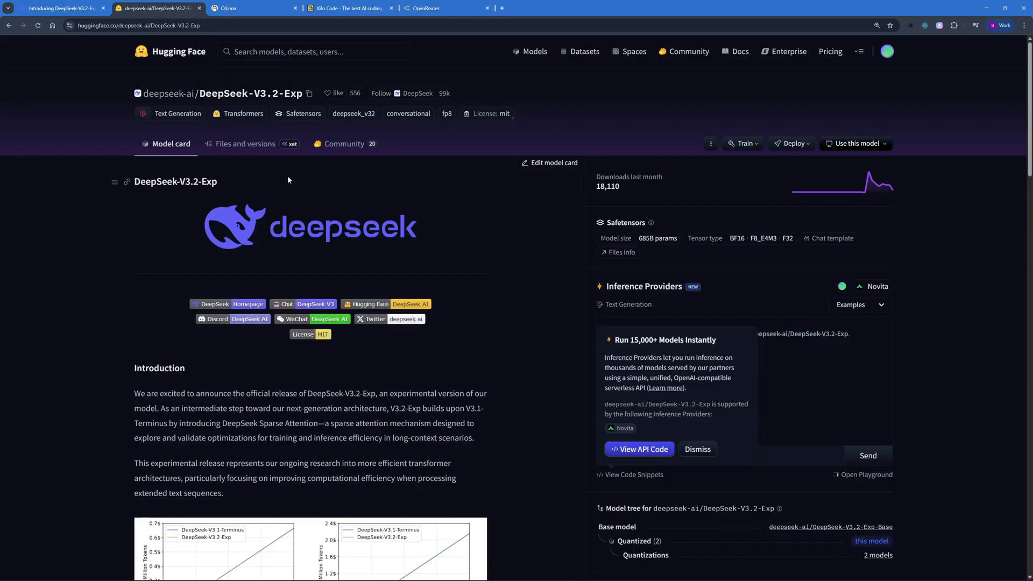
scroll(down, 3)
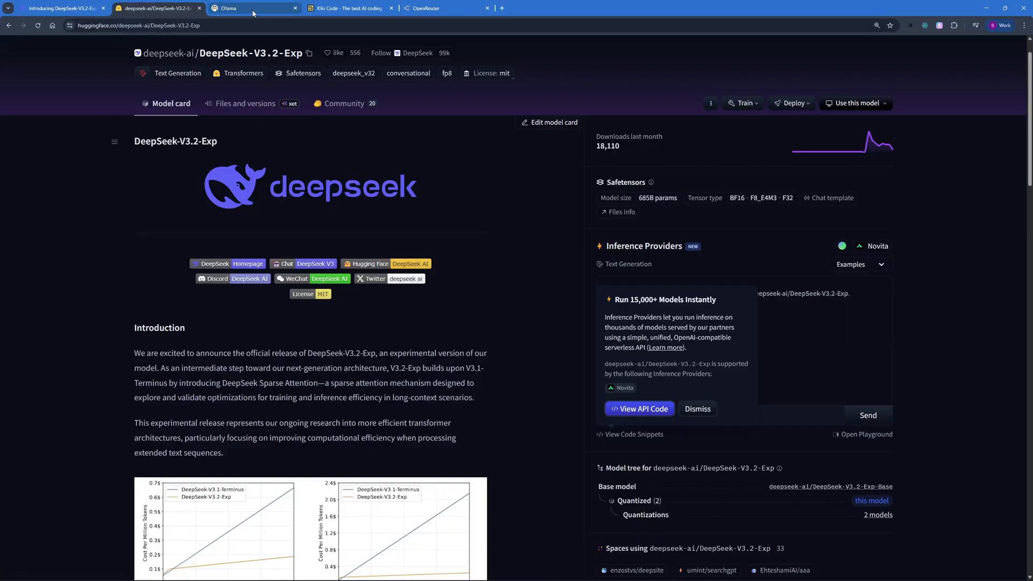
click(348, 7)
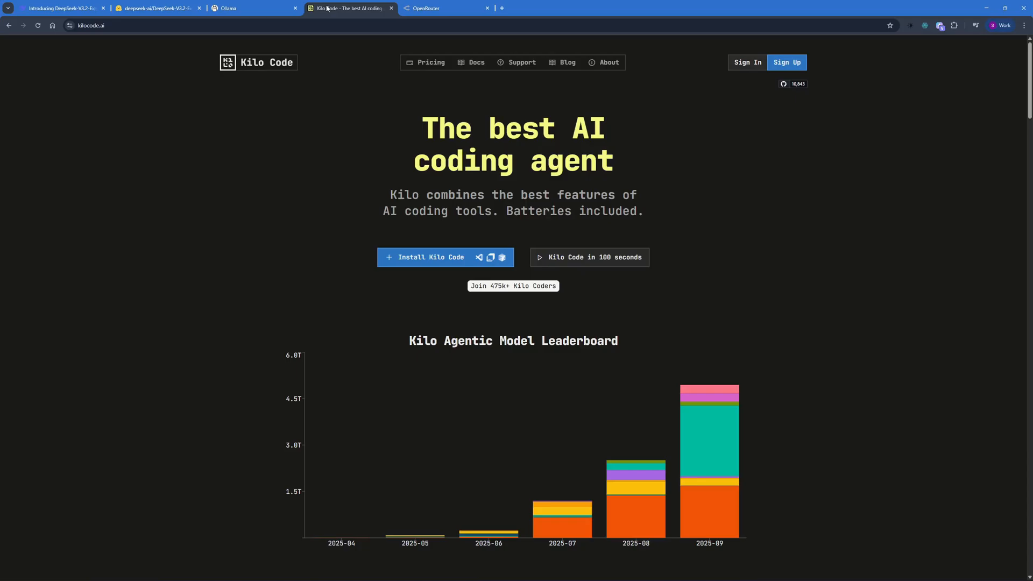
click(431, 8)
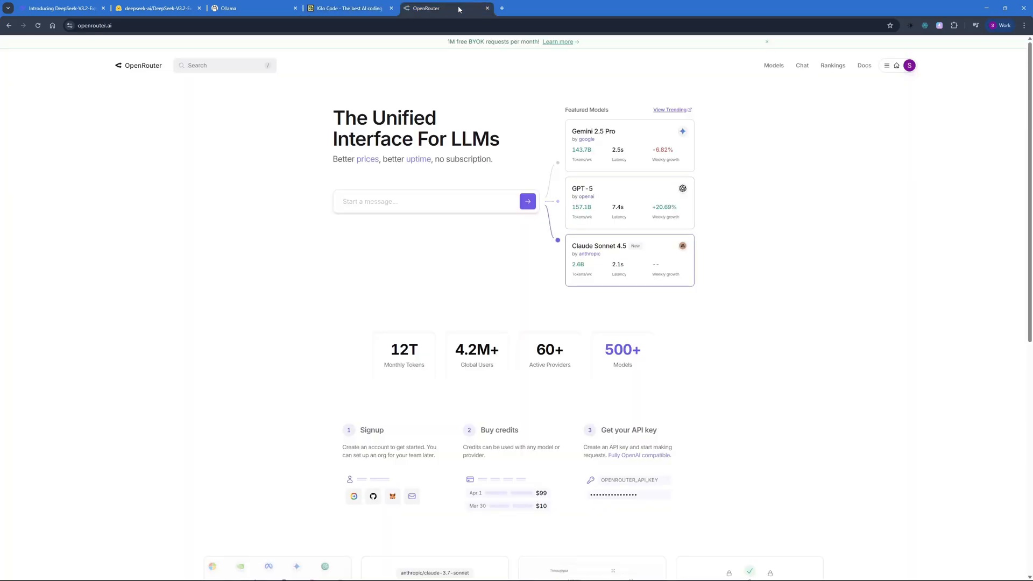
click(345, 7)
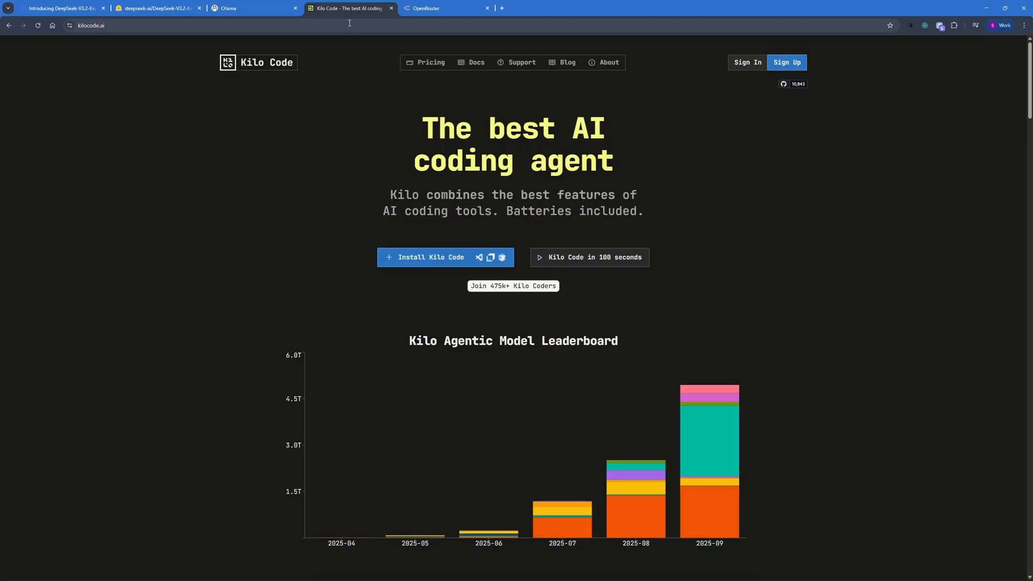
click(59, 8)
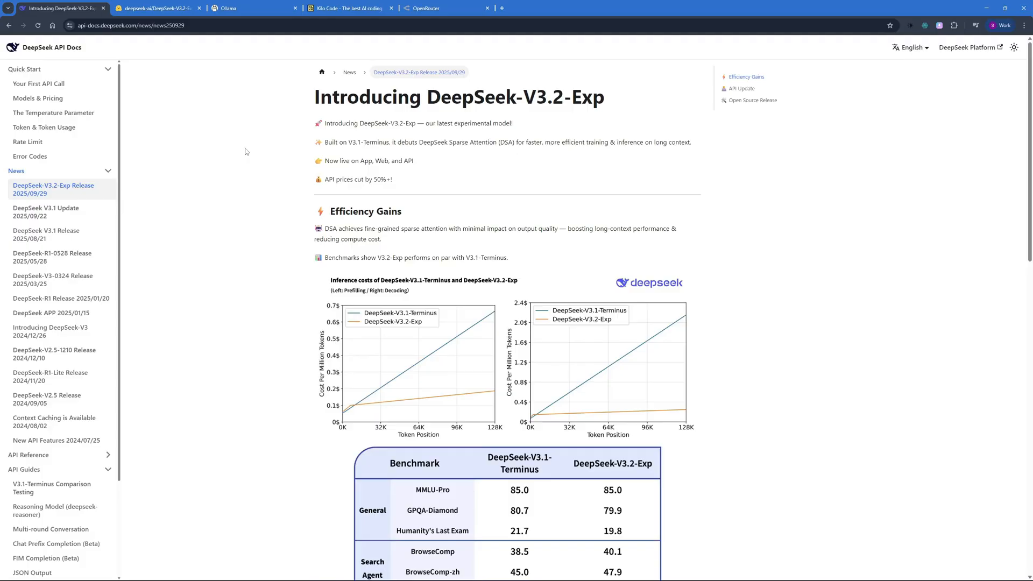
scroll(down, 3)
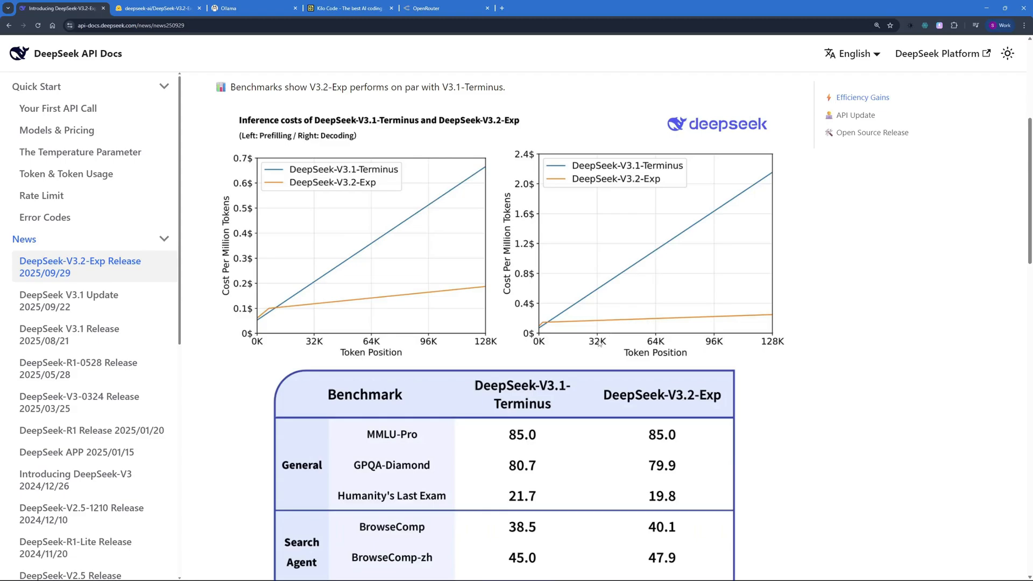
scroll(up, 3)
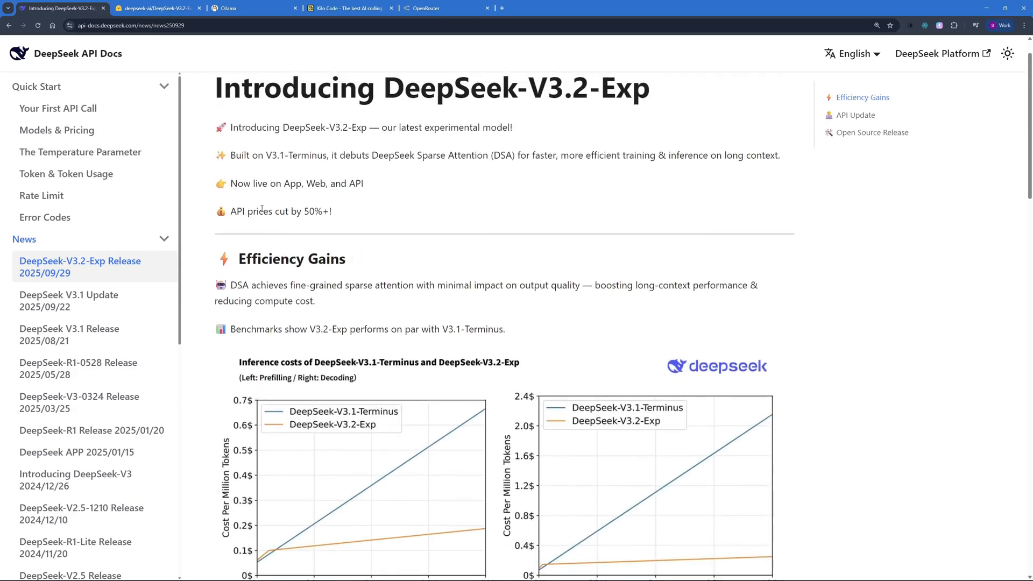
drag(230, 210, 317, 211)
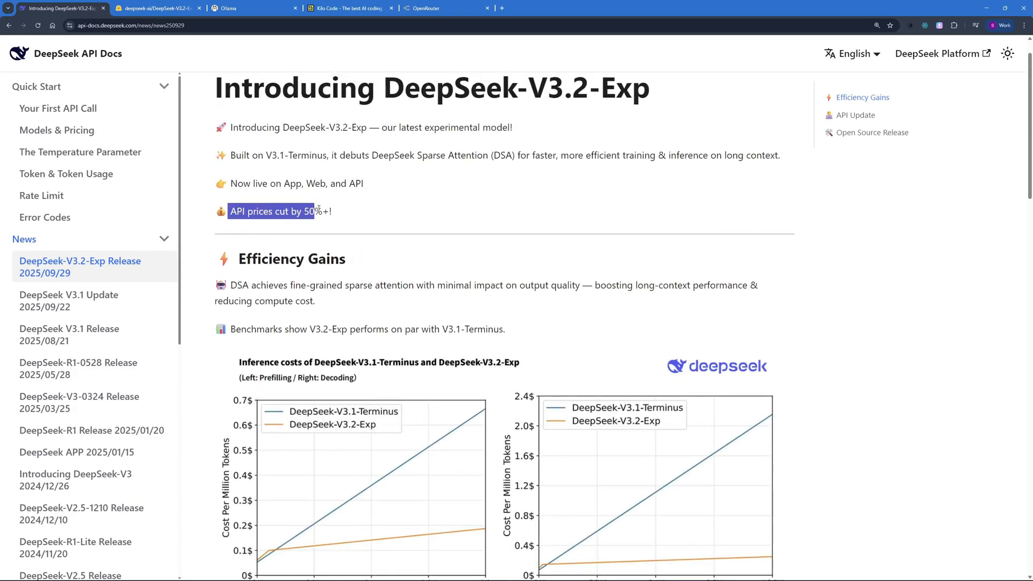
scroll(down, 3)
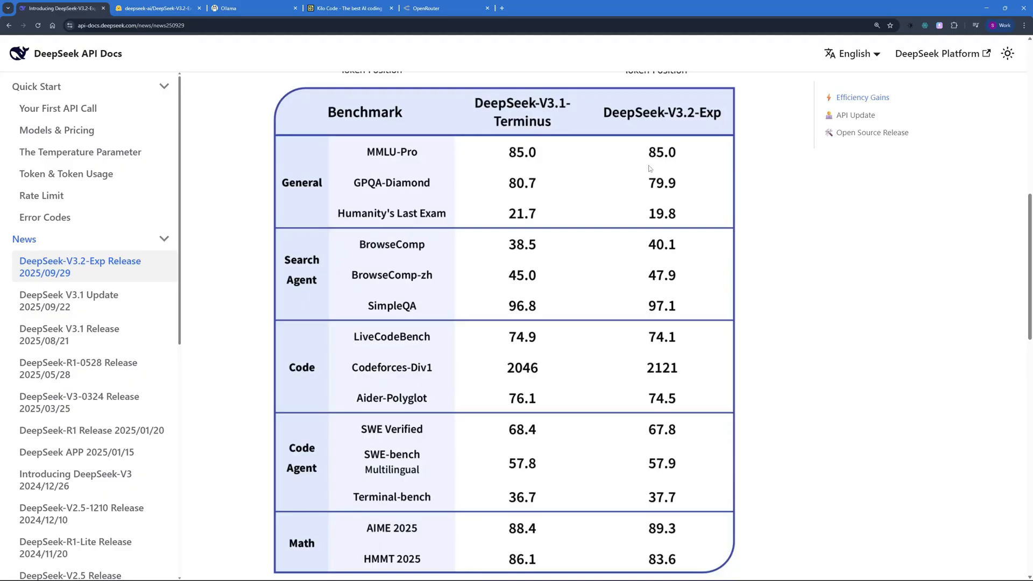
mouse_move(686, 151)
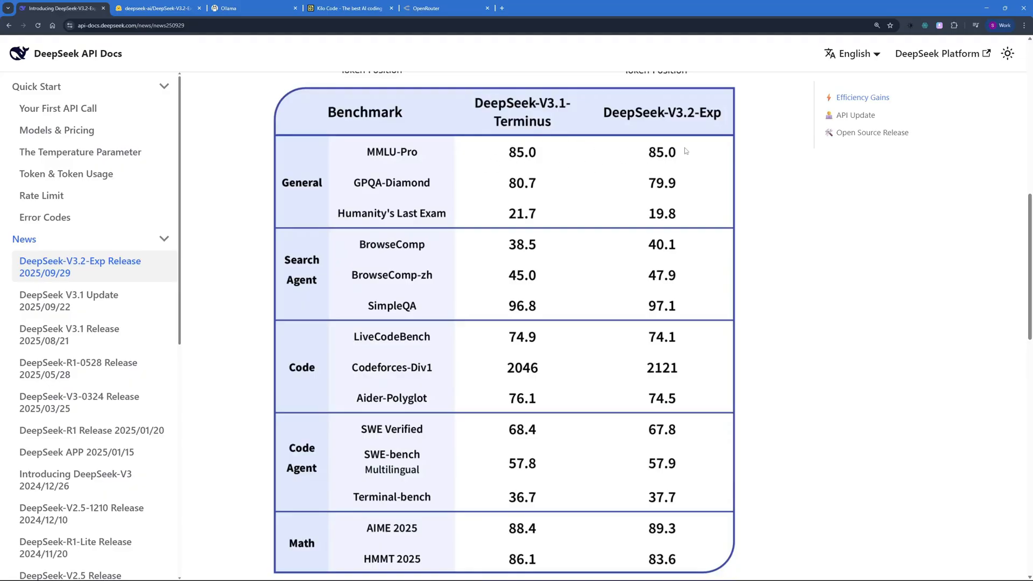
mouse_move(680, 163)
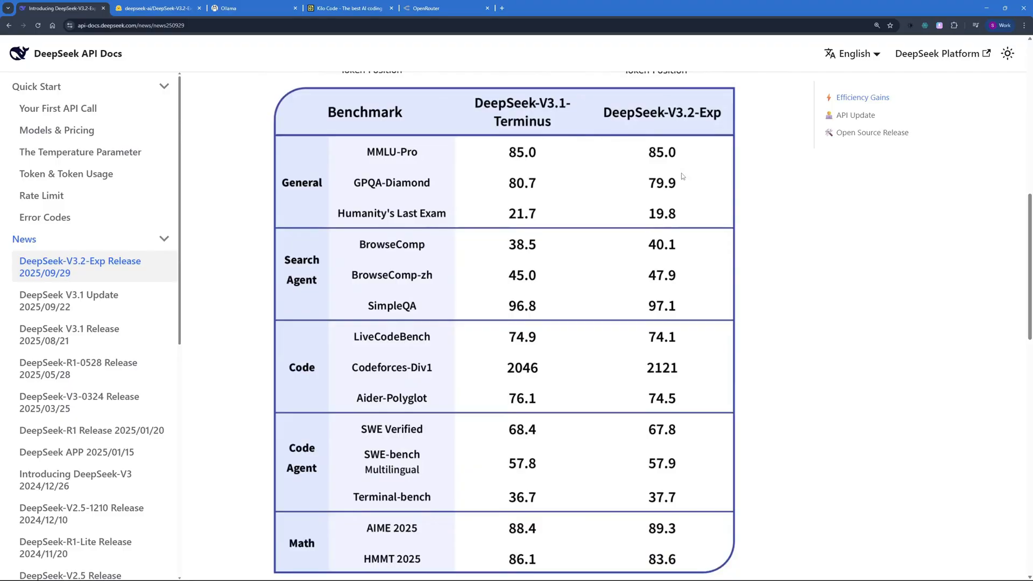
scroll(down, 3)
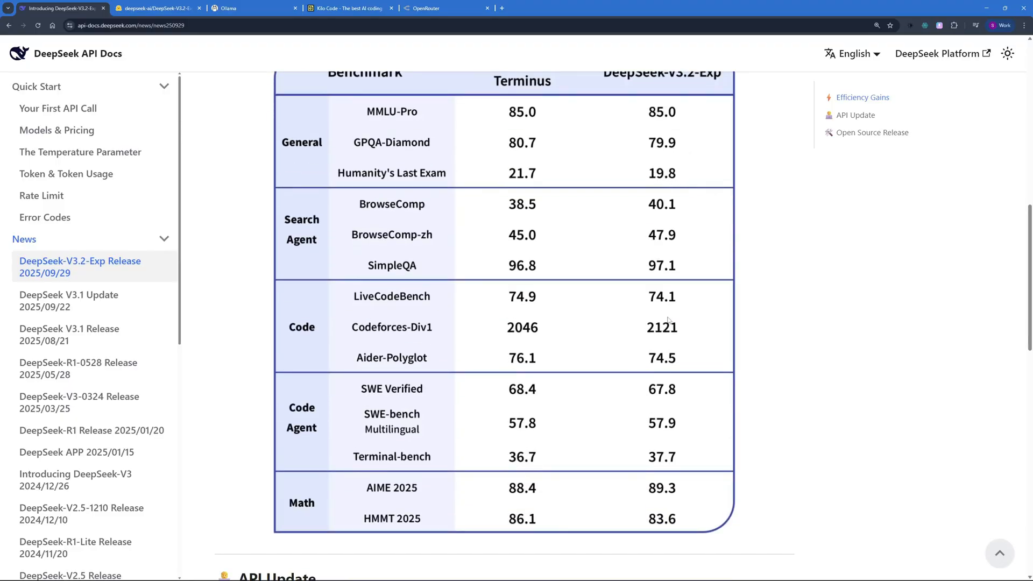
scroll(down, 3)
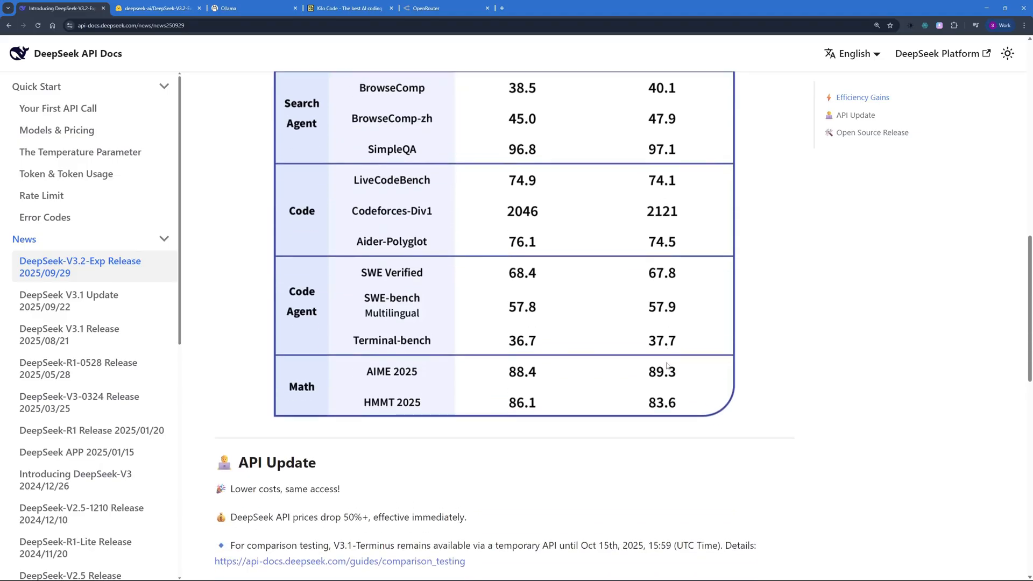
scroll(down, 3)
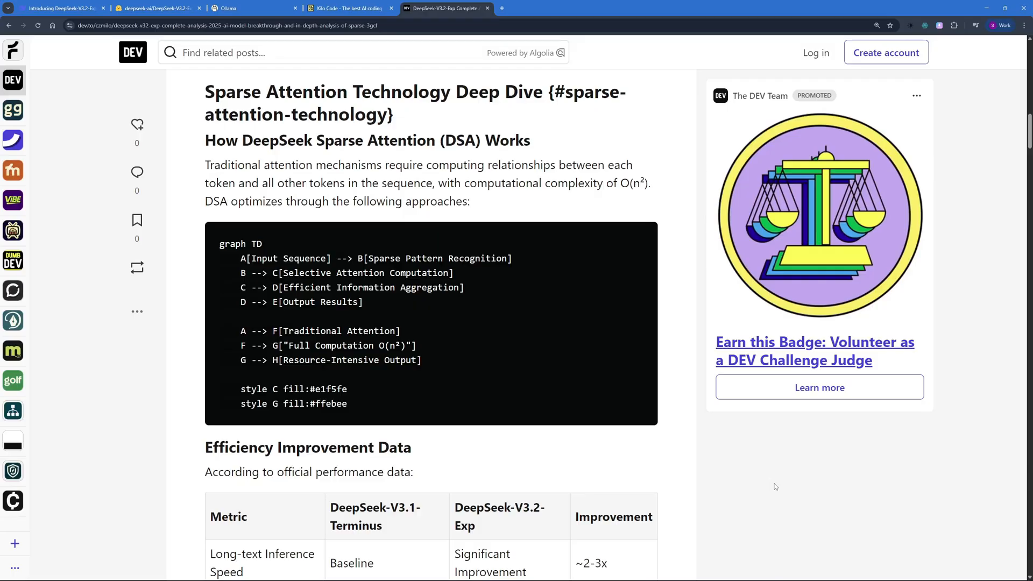
mouse_move(779, 509)
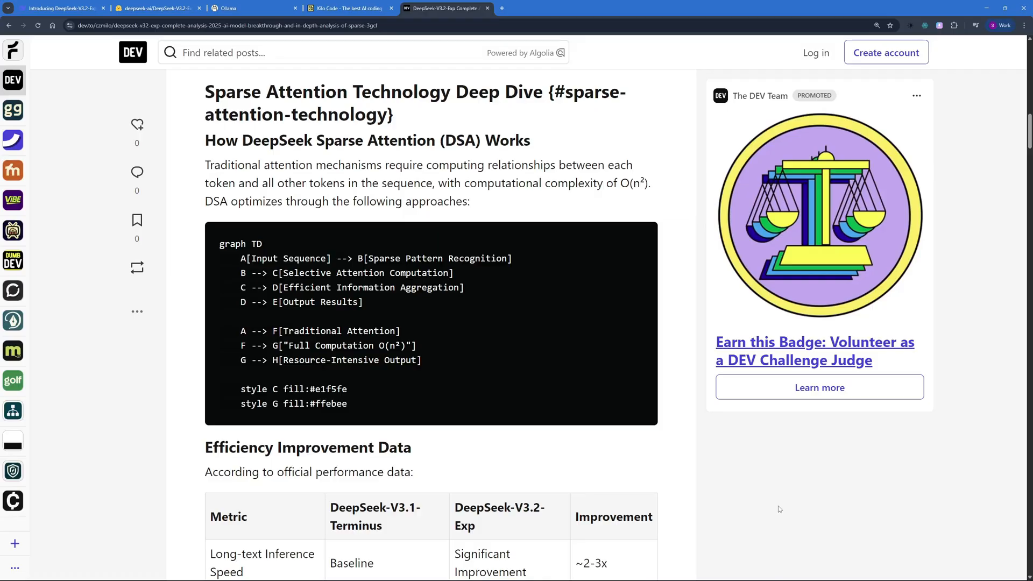
scroll(down, 3)
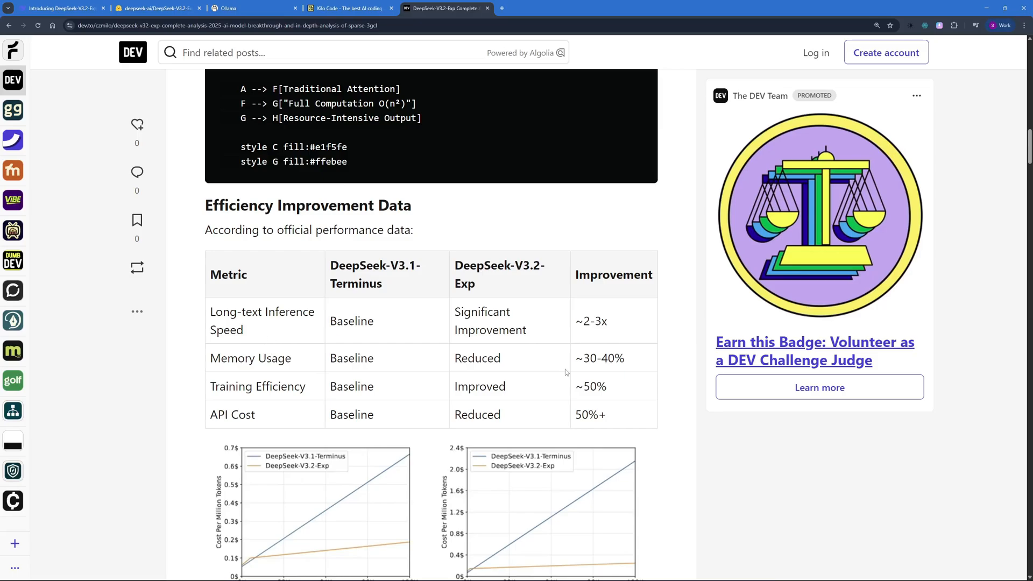
mouse_move(589, 371)
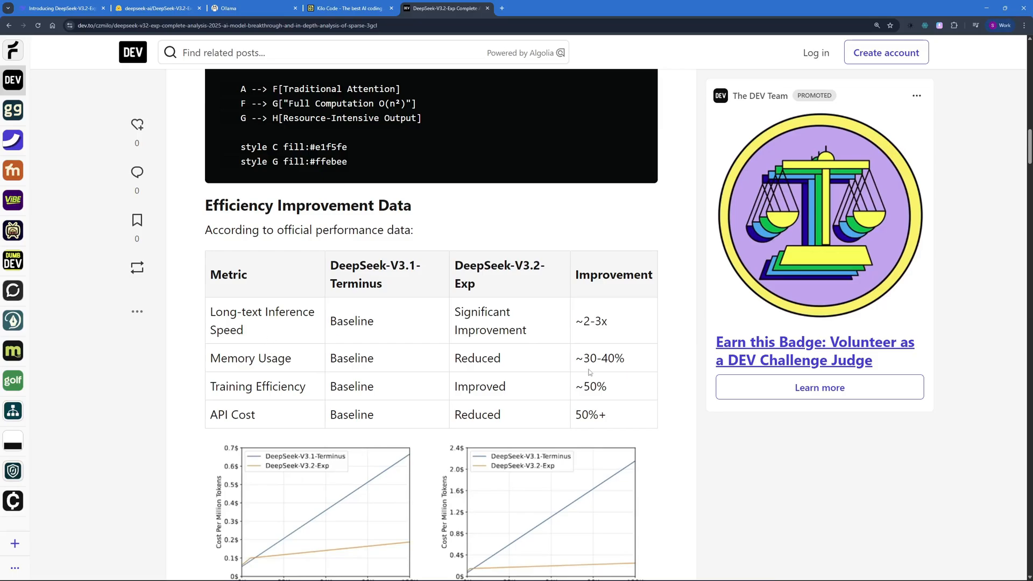
scroll(down, 3)
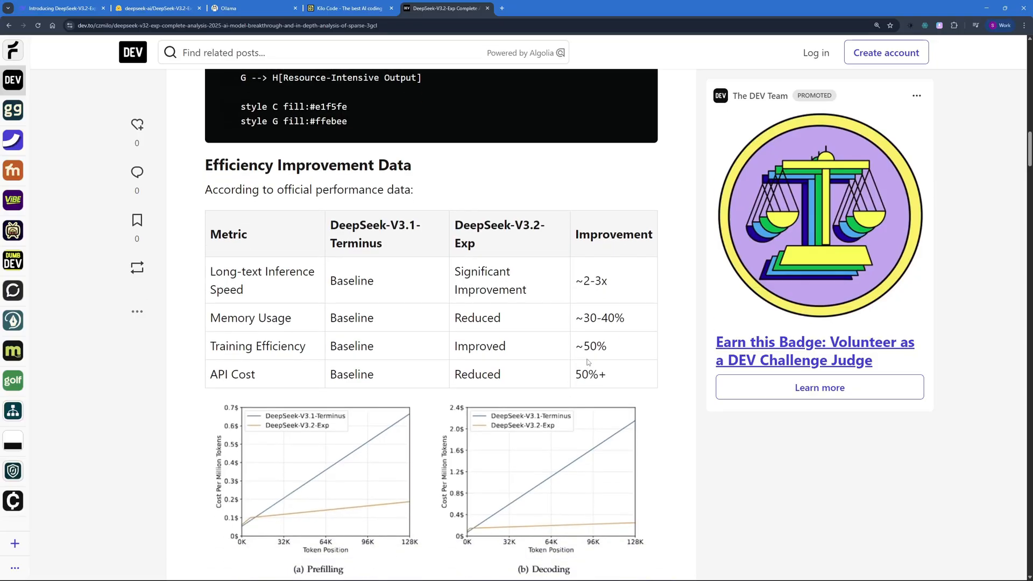
scroll(down, 3)
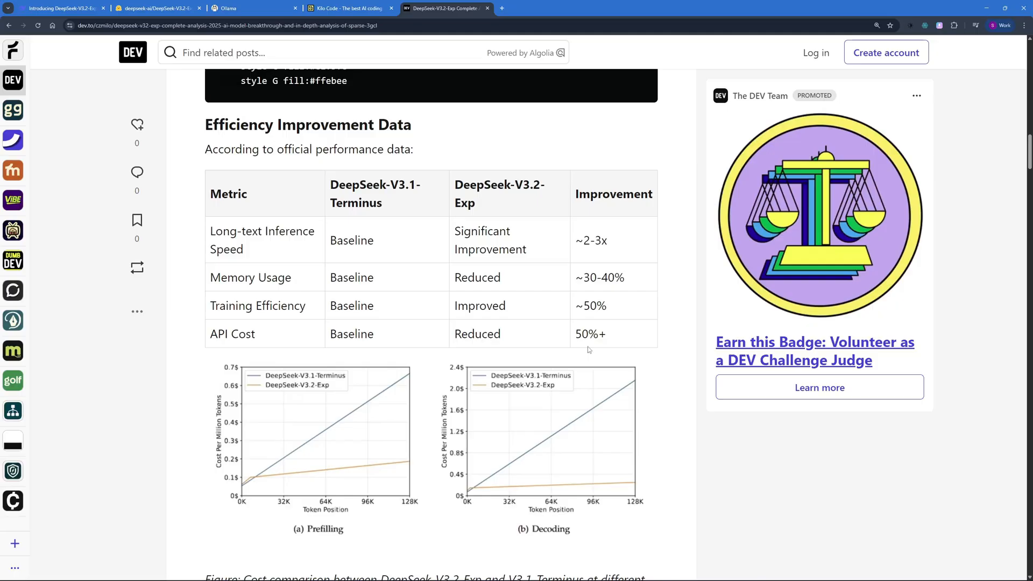
scroll(down, 3)
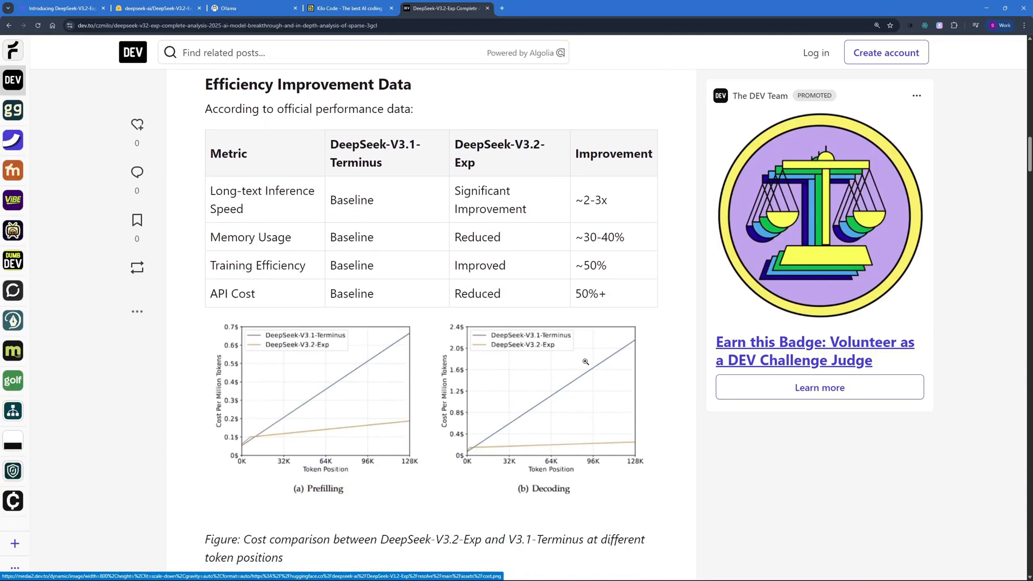
scroll(down, 3)
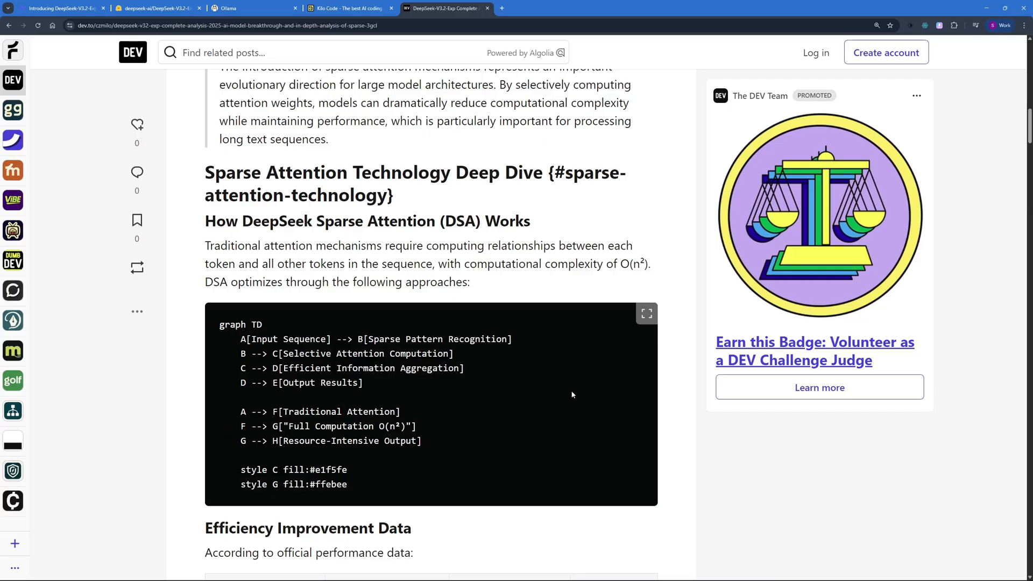
scroll(down, 3)
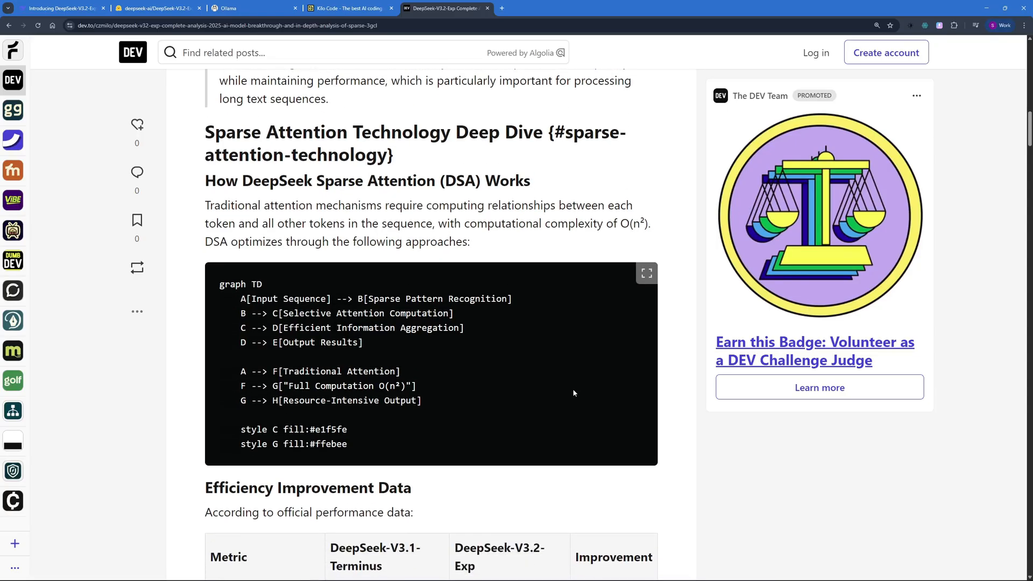
scroll(down, 3)
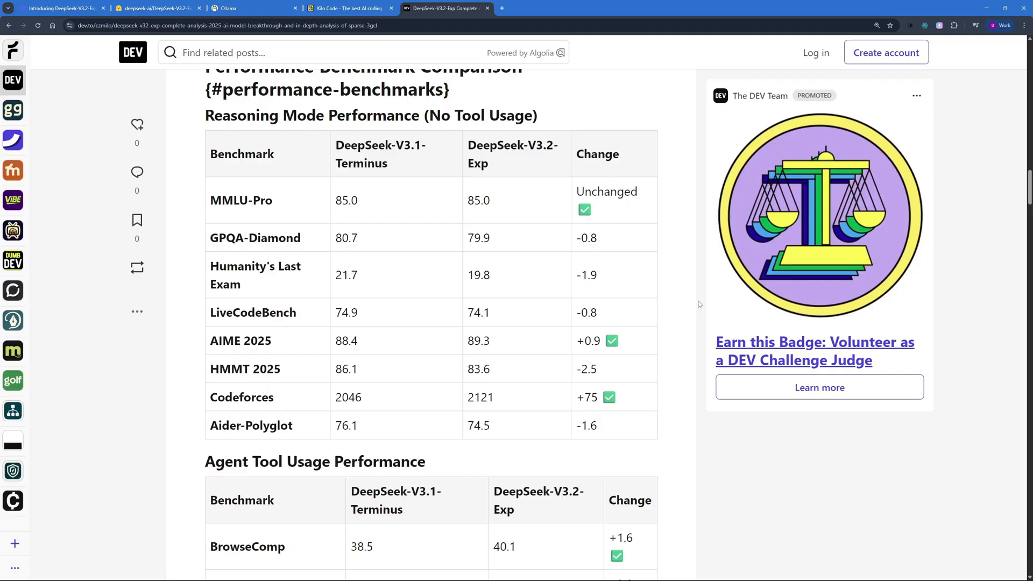
mouse_move(633, 373)
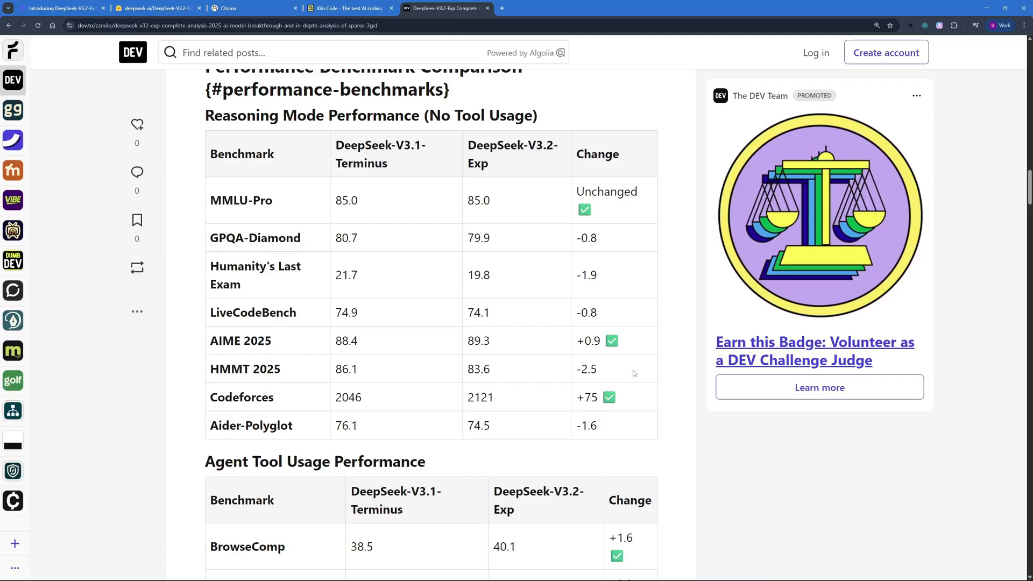
mouse_move(627, 259)
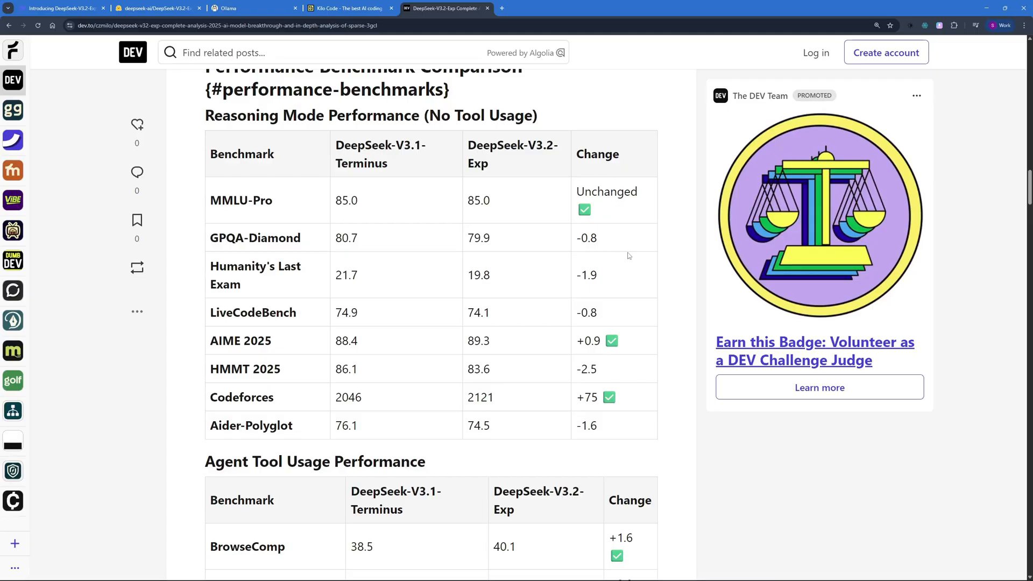
scroll(down, 3)
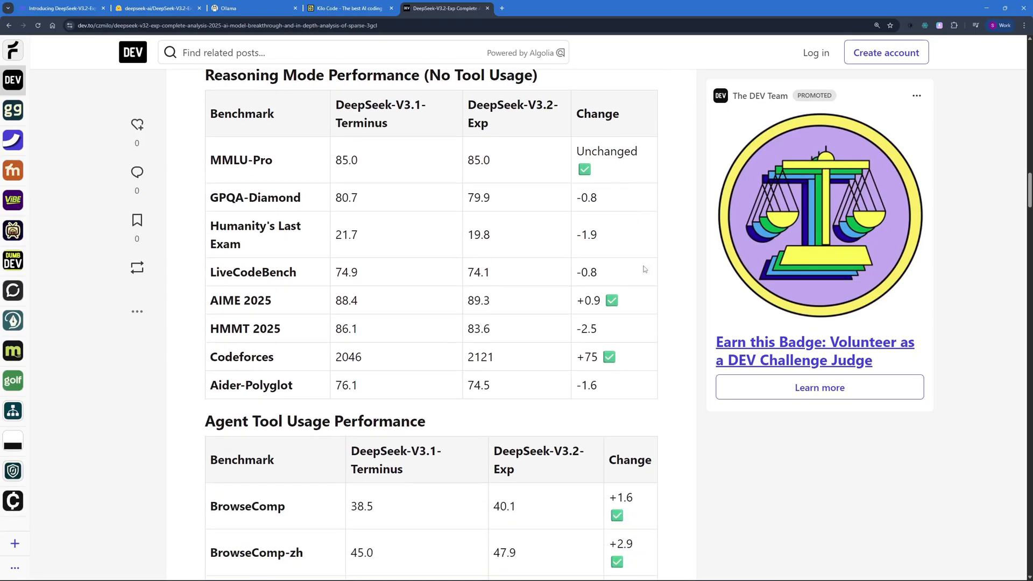
scroll(down, 3)
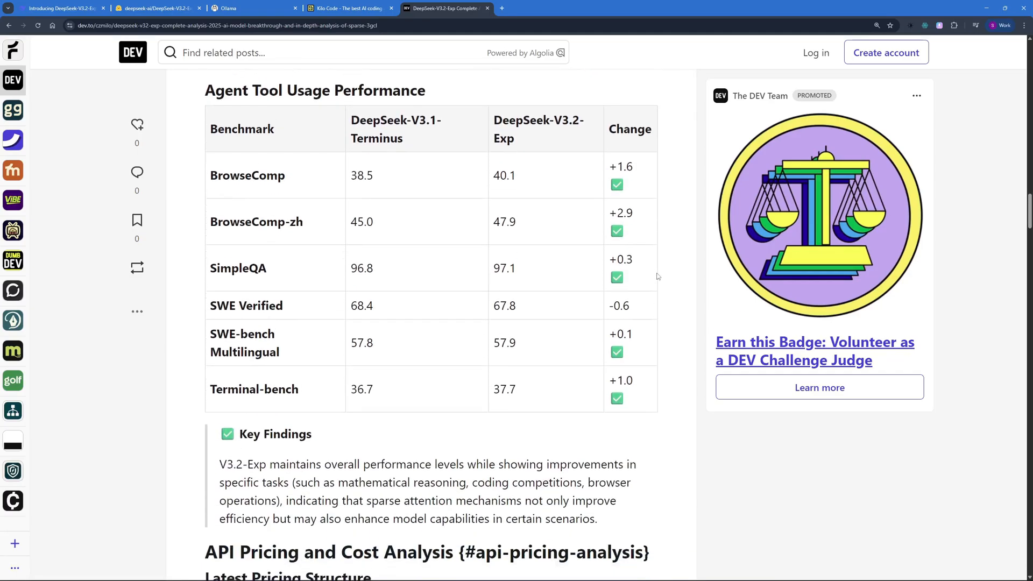
scroll(down, 3)
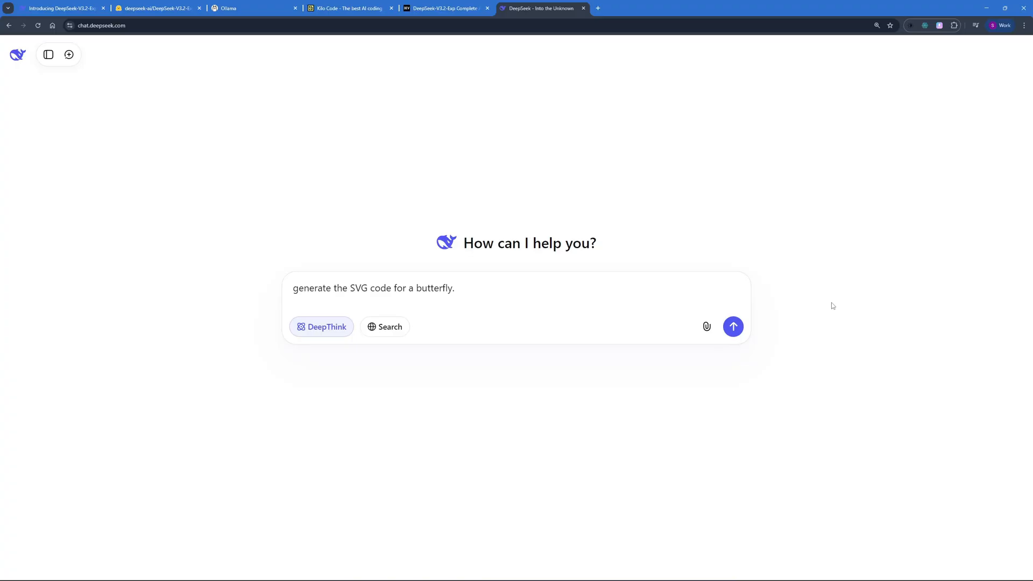
- Send the 'generate the SVG code for a butterfly.' request with DeepThink on
click(733, 327)
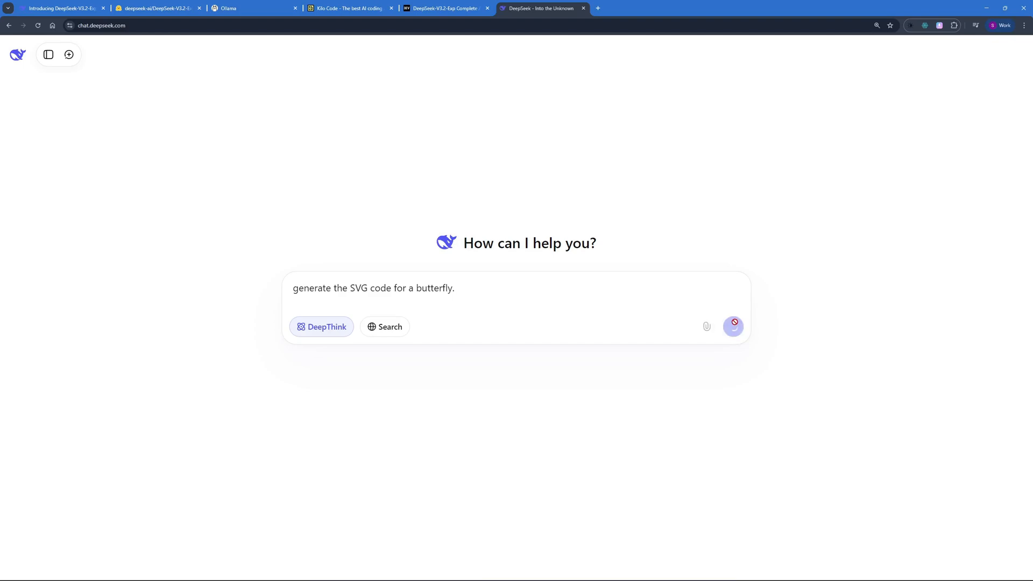
click(733, 326)
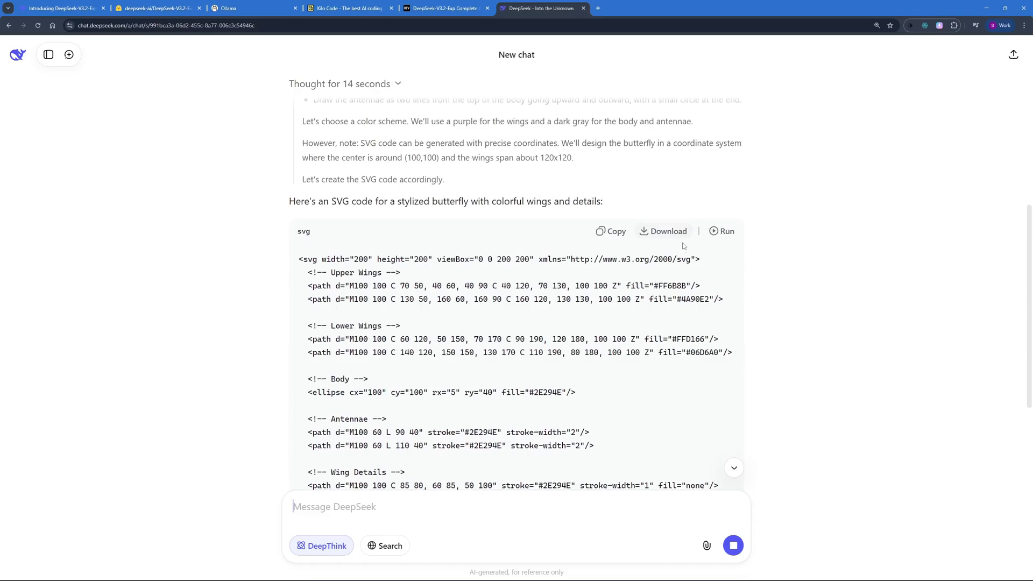
- Run the butterfly SVG as a live preview and scroll through its animated code
click(725, 232)
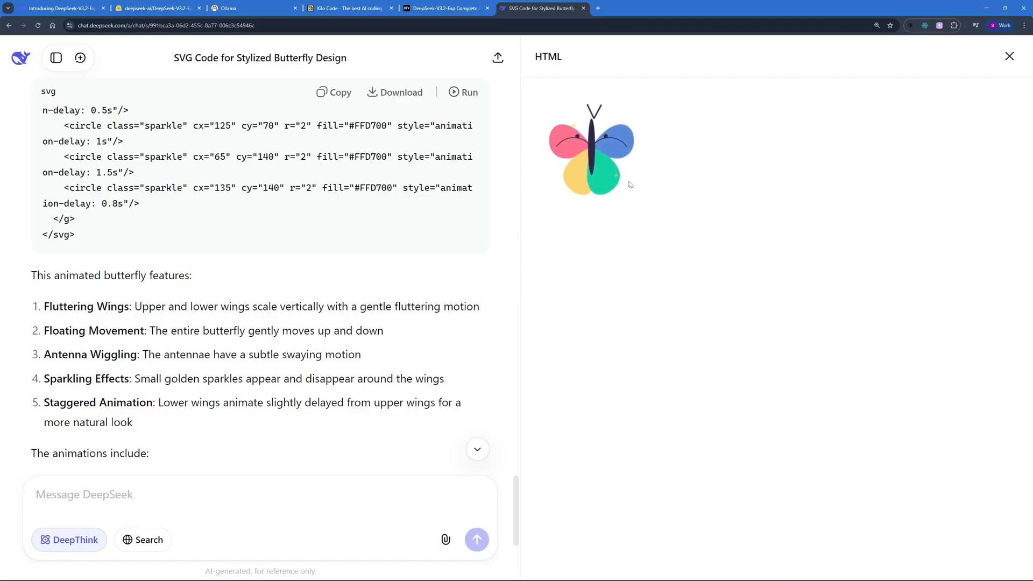
scroll(down, 3)
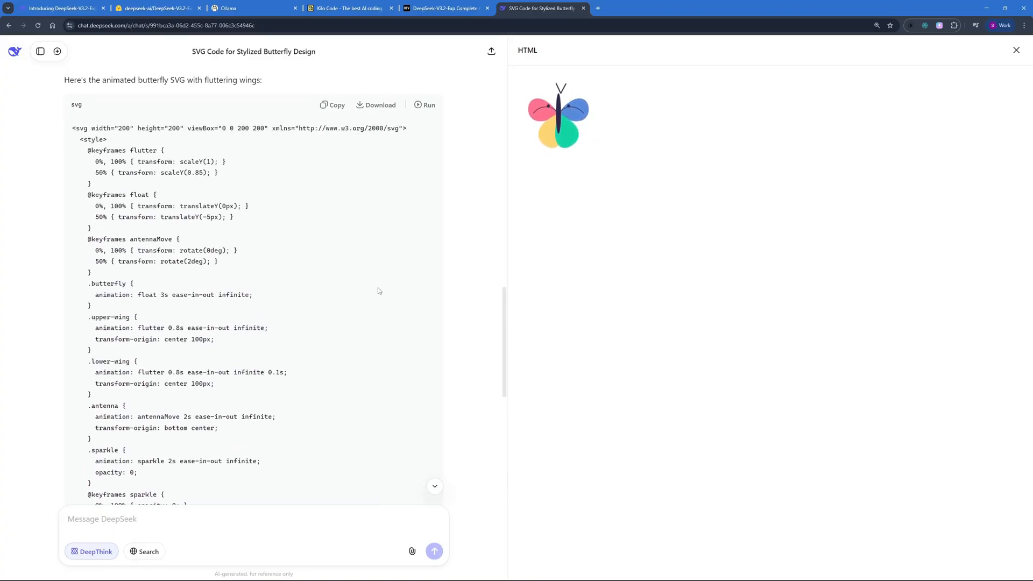
scroll(down, 3)
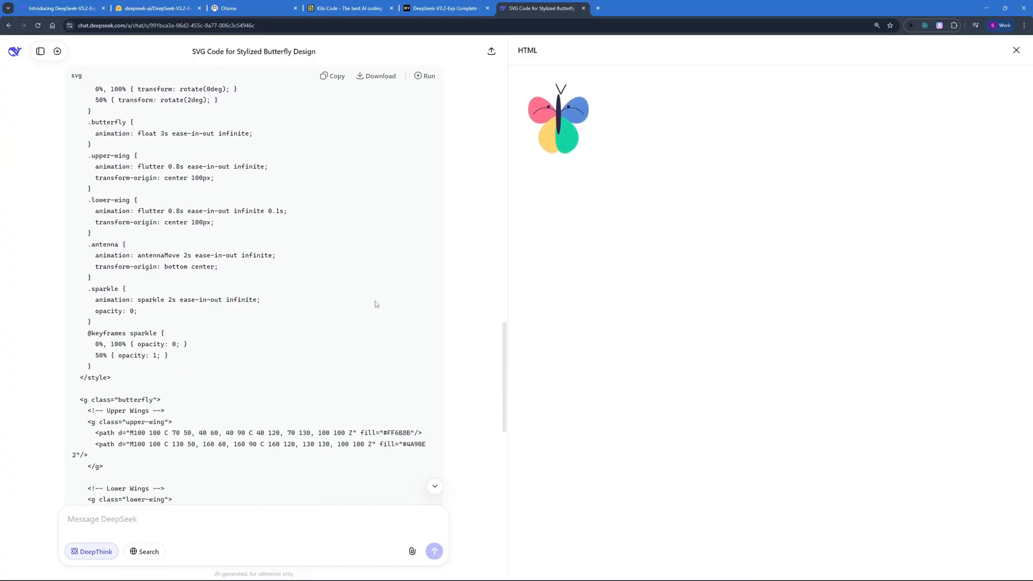
scroll(down, 3)
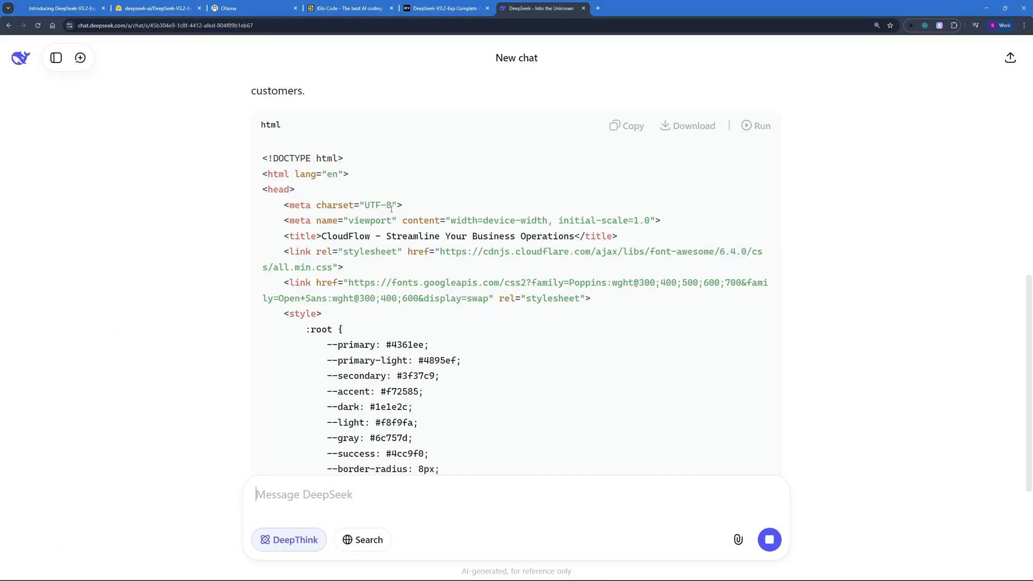
- Follow the CloudFlow SaaS landing page HTML as it streams into the new chat
scroll(down, 3)
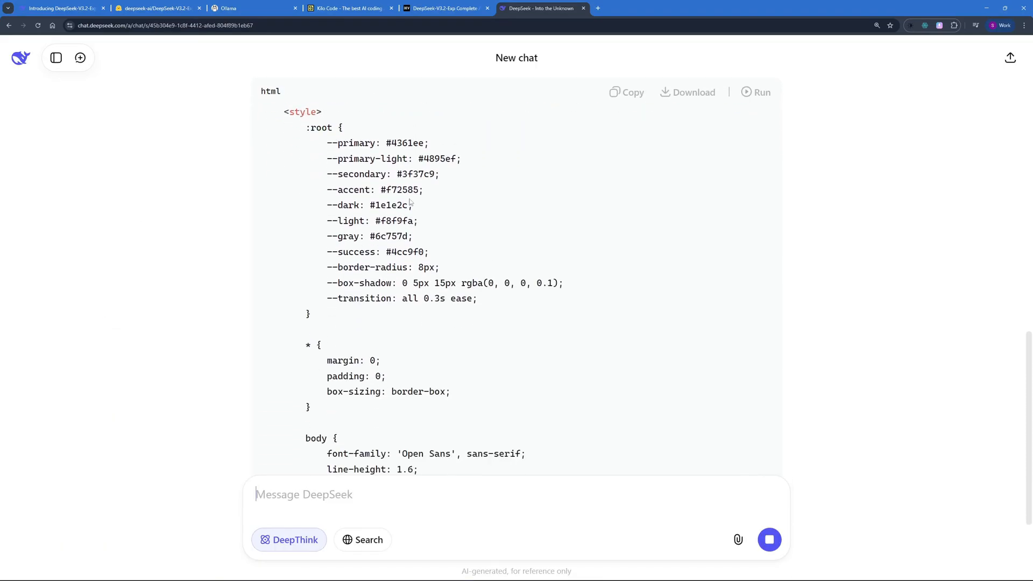
scroll(down, 3)
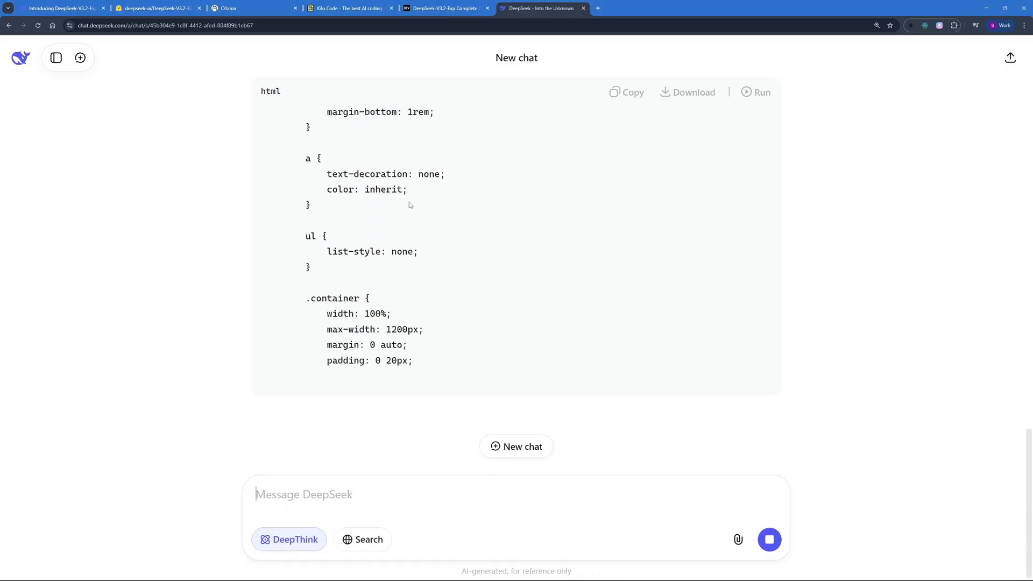
scroll(down, 3)
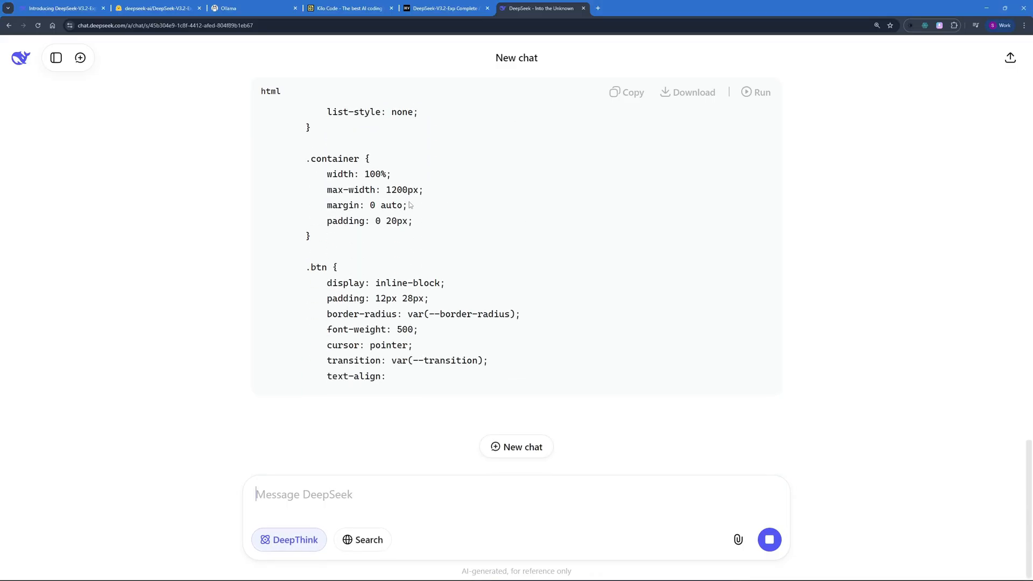
scroll(down, 3)
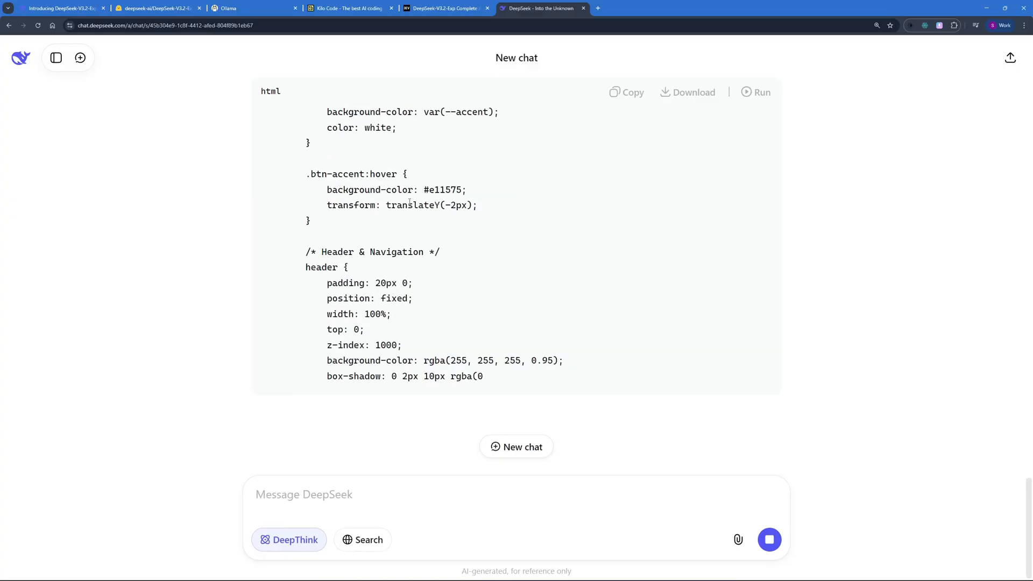
scroll(down, 3)
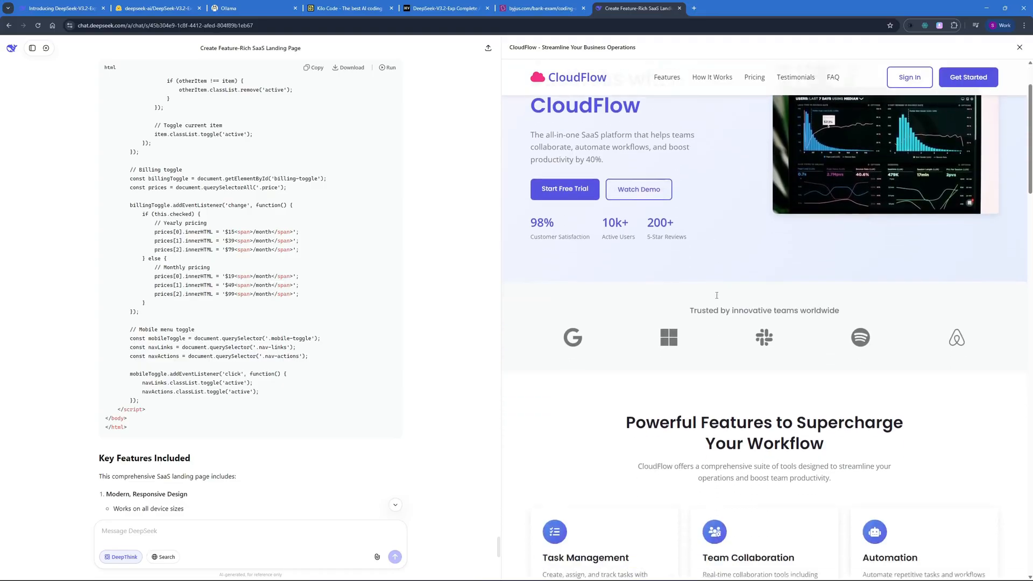
- Scroll the CloudFlow preview to the pricing plans and switch them to yearly
scroll(down, 3)
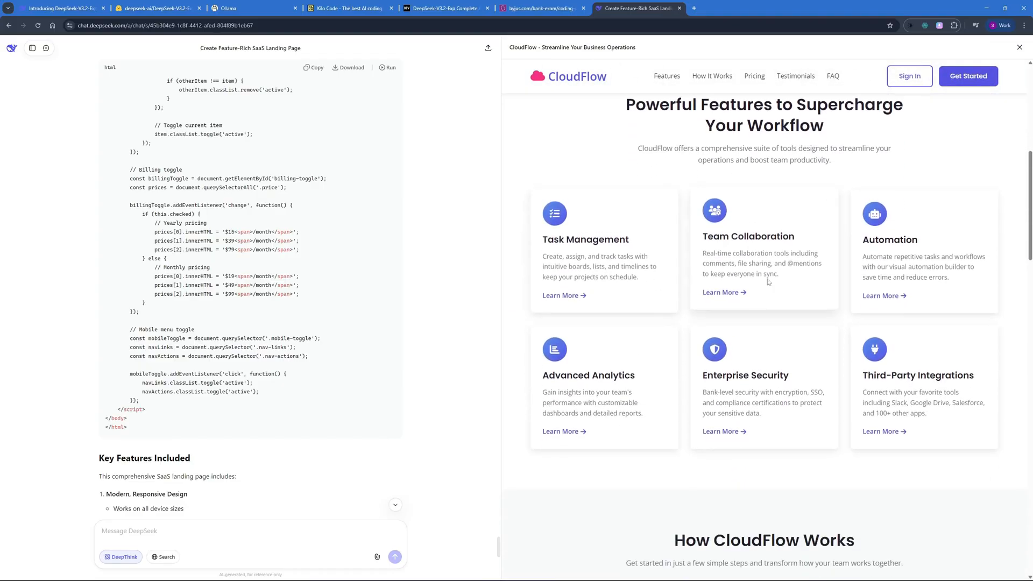
scroll(down, 3)
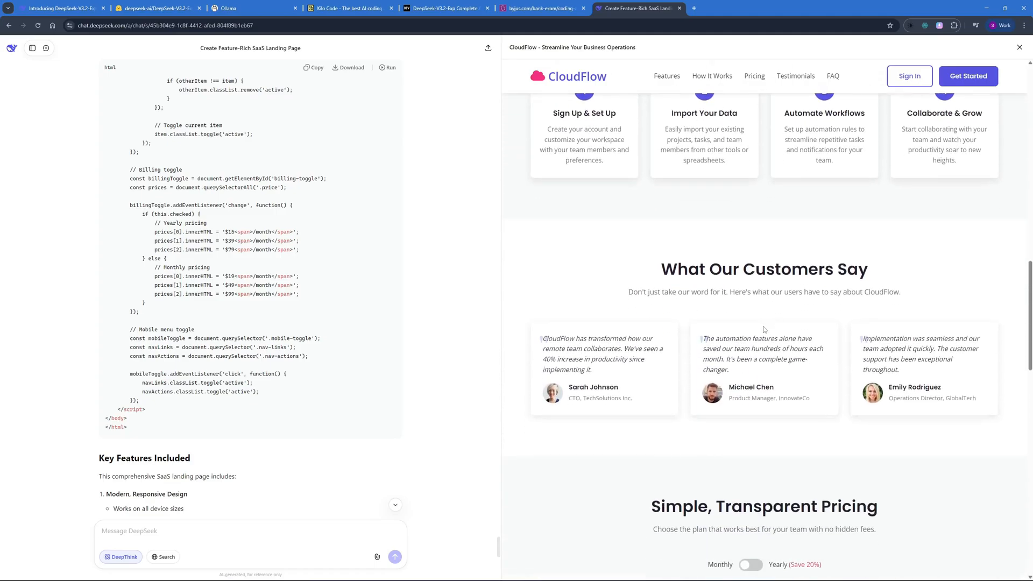
scroll(down, 3)
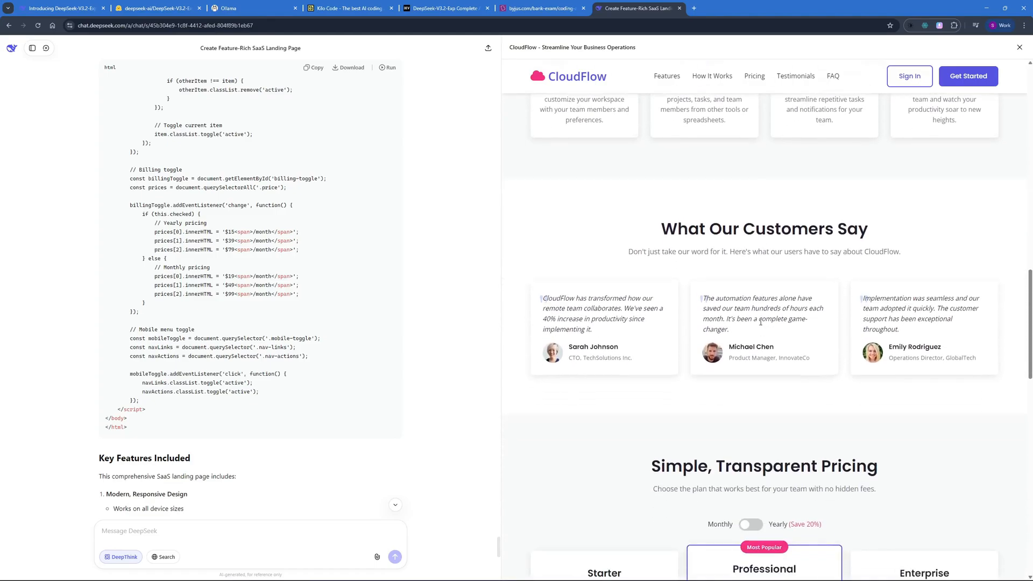
scroll(down, 3)
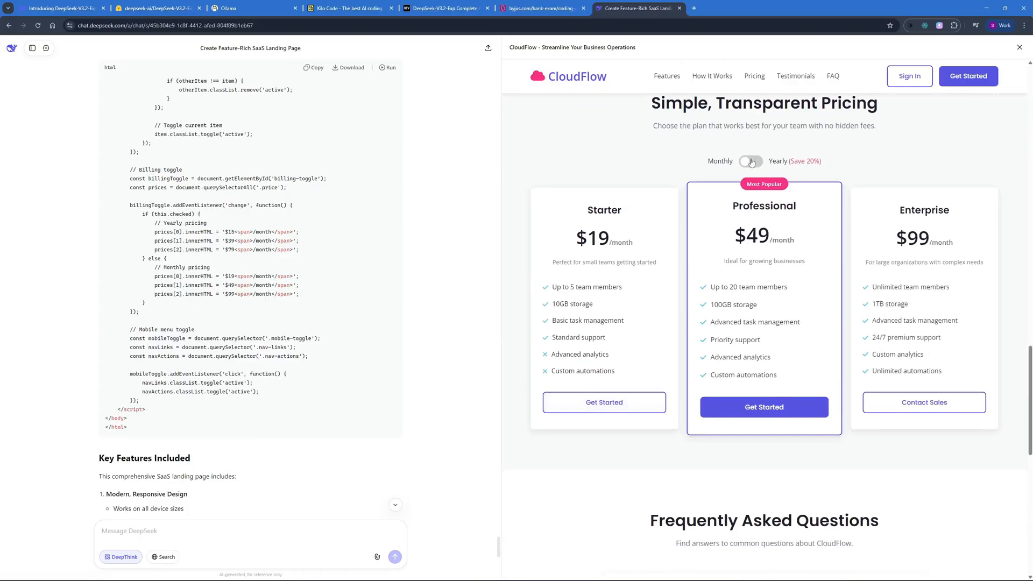
click(749, 161)
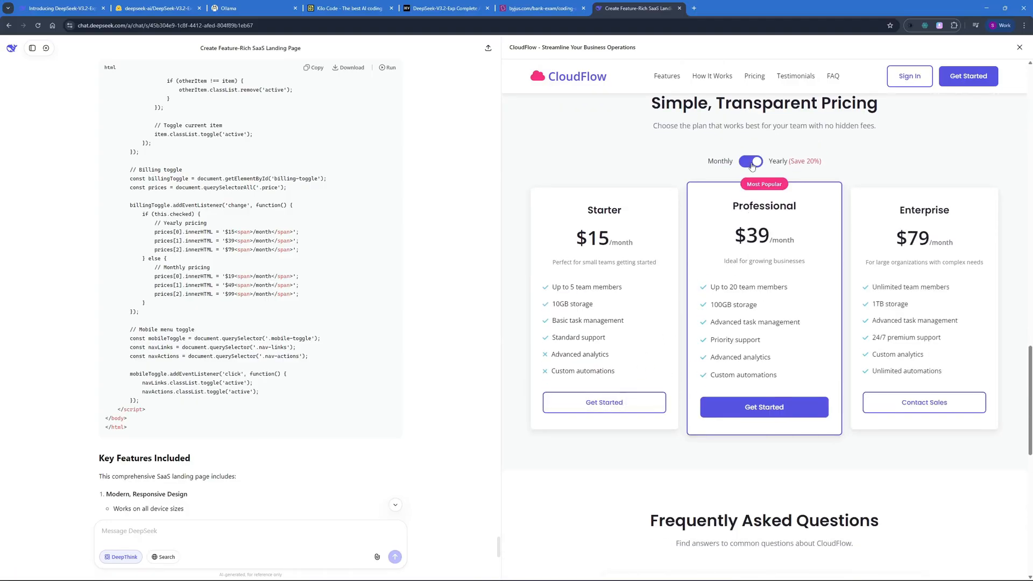
- Expand the 'Can I import data' FAQ answer and look back up the page
scroll(down, 3)
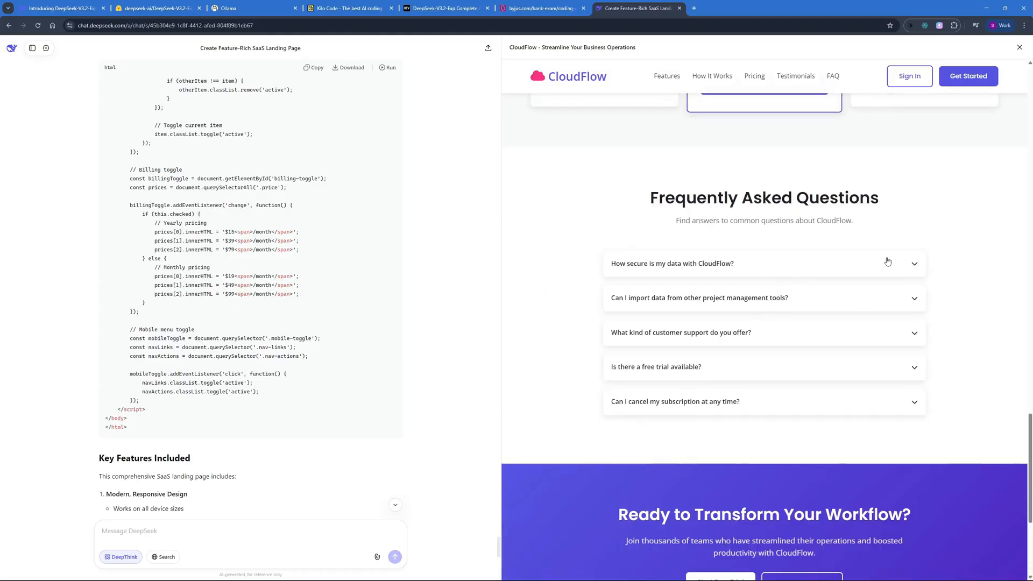
click(699, 297)
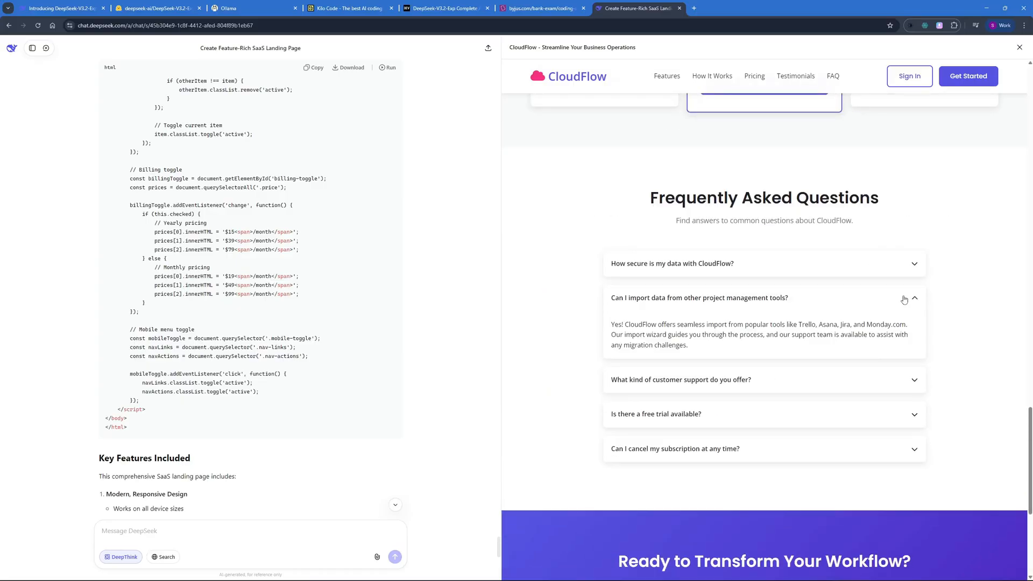
scroll(down, 3)
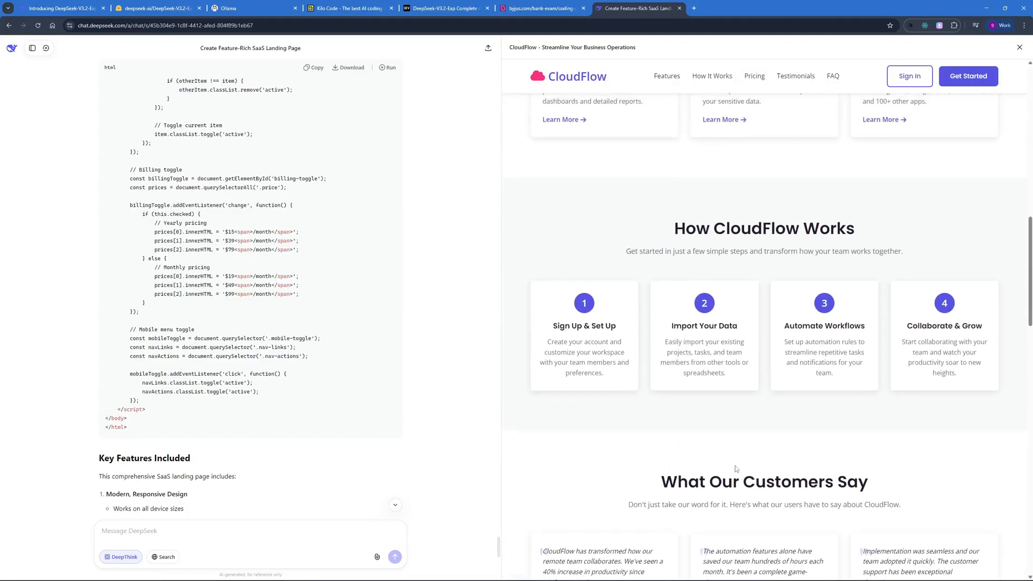
scroll(up, 3)
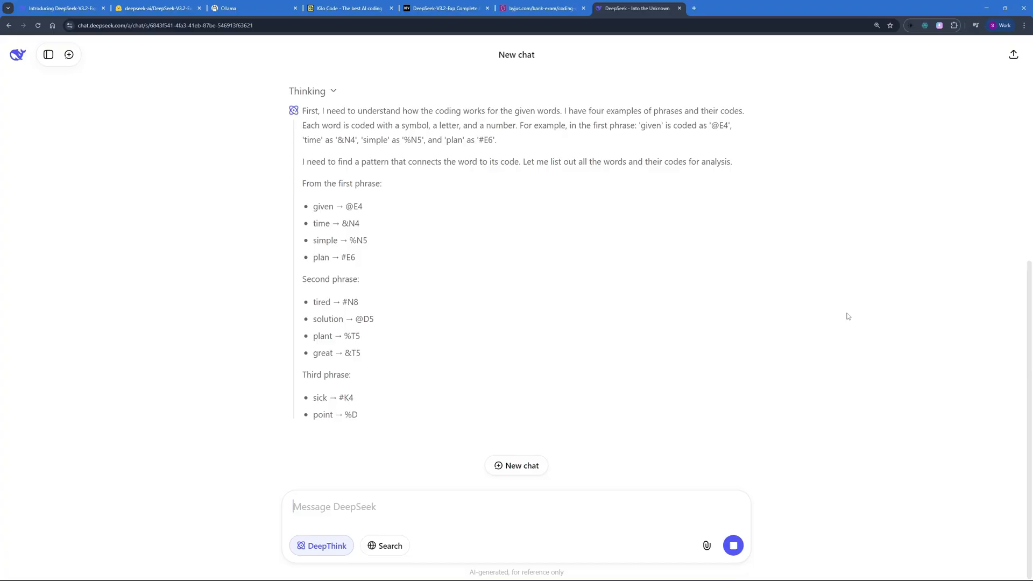
scroll(down, 3)
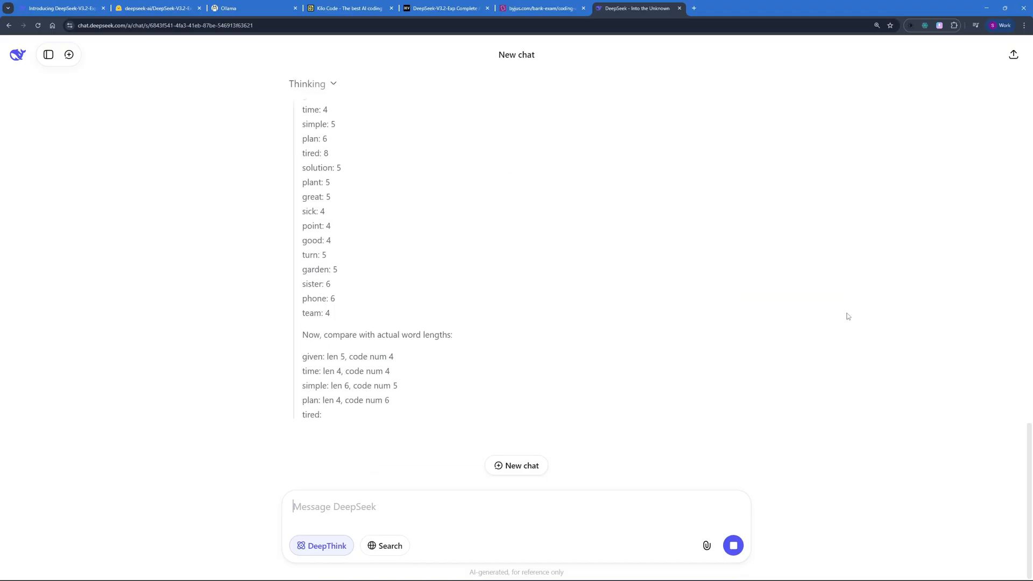
scroll(down, 3)
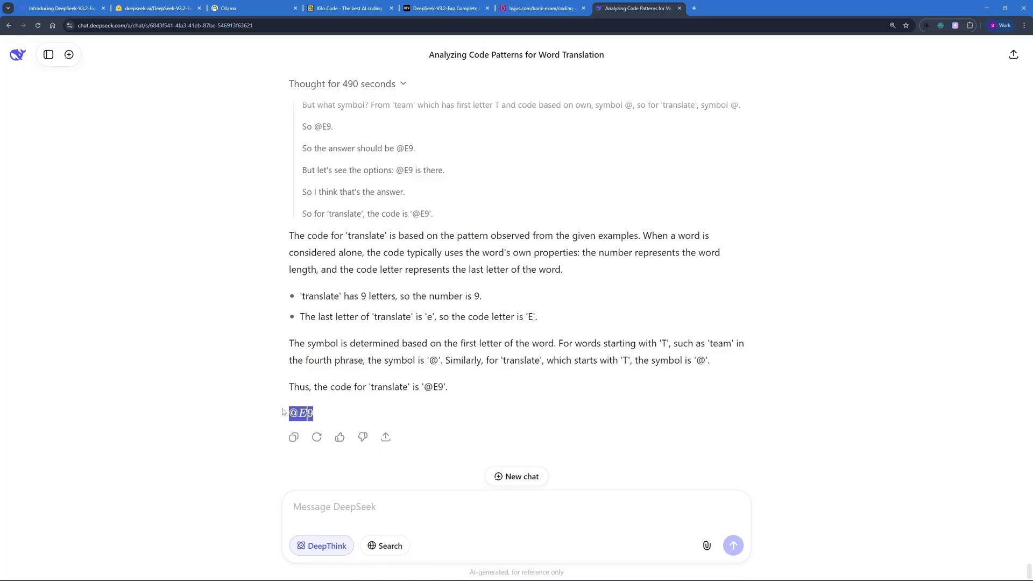
click(540, 7)
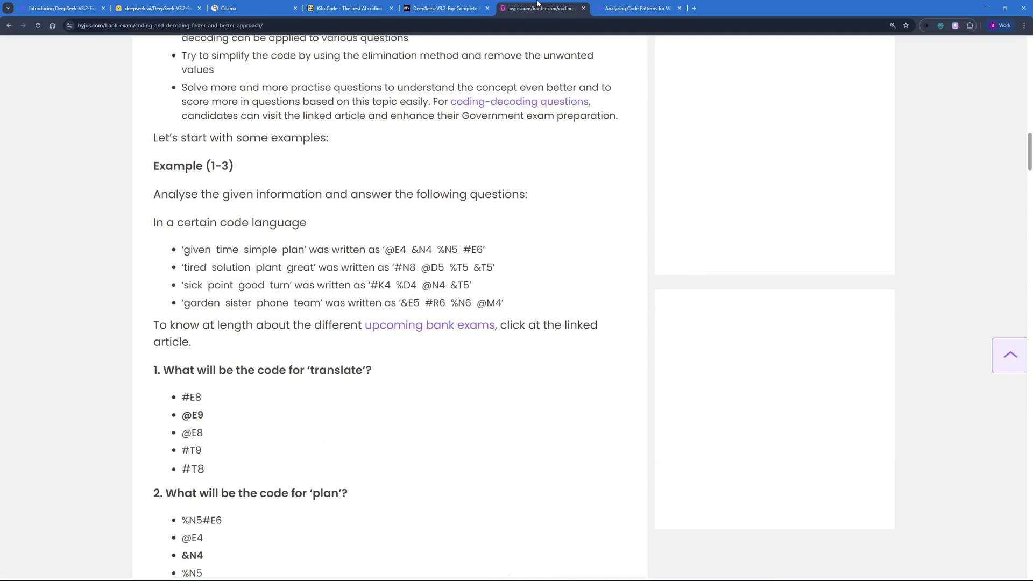
mouse_move(218, 434)
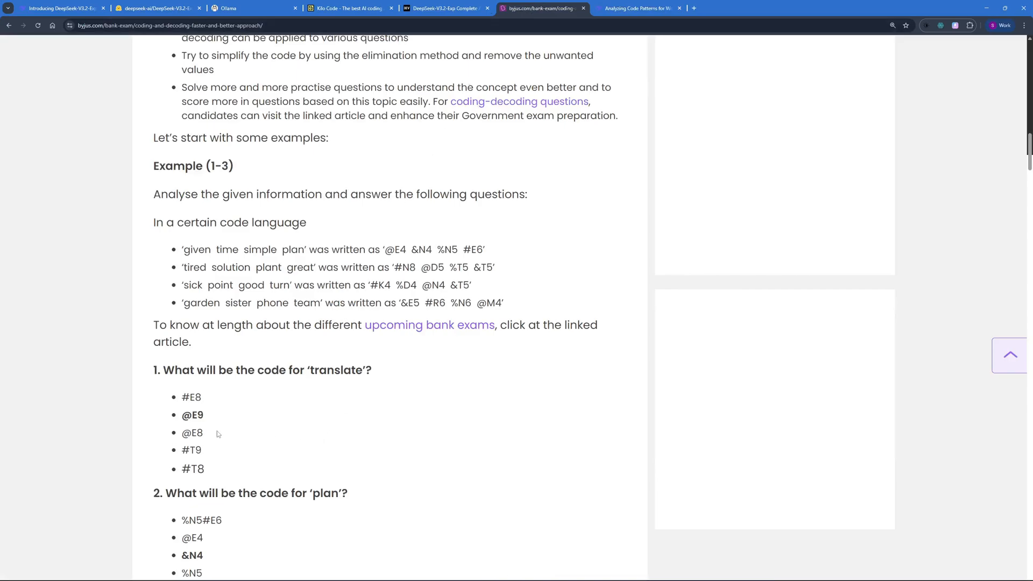
double_click(192, 414)
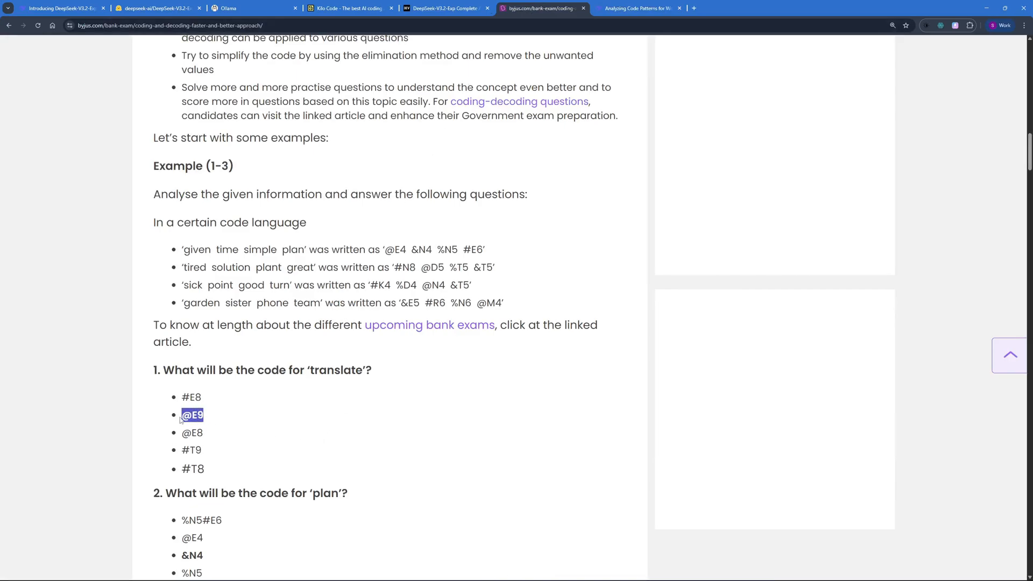
click(636, 7)
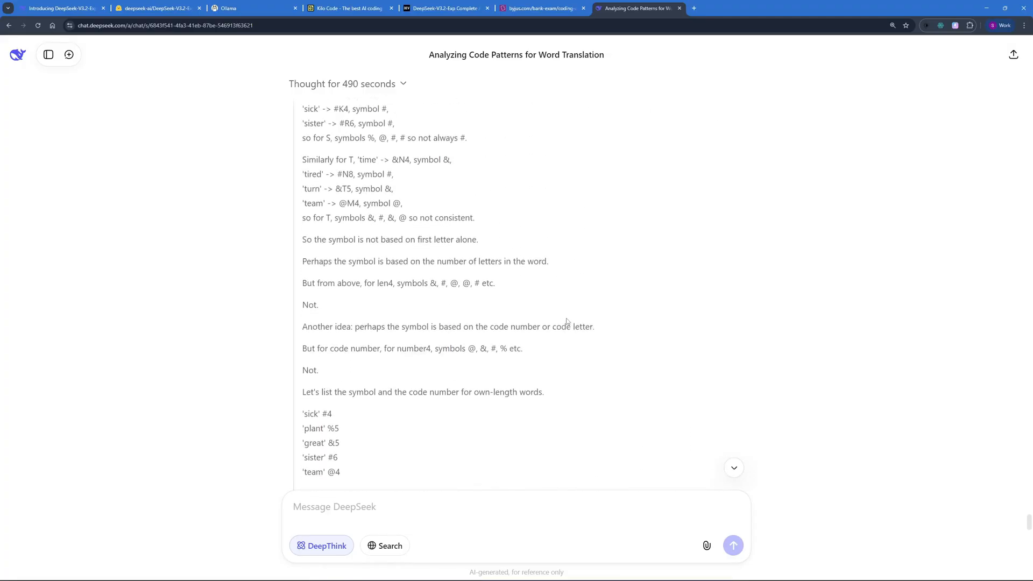
- Scroll through the model's reasoning on how the code symbols are chosen
scroll(down, 3)
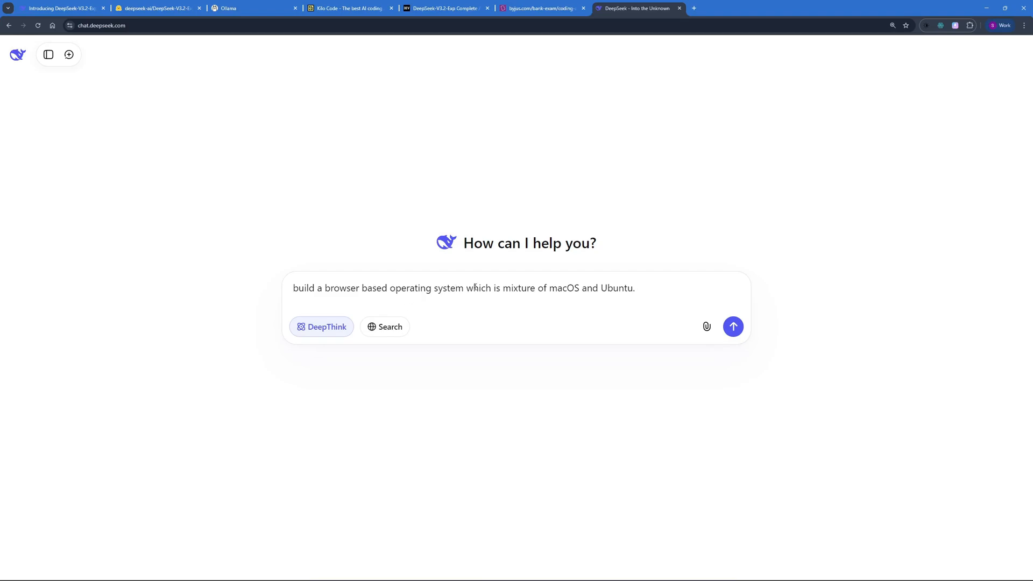
mouse_move(579, 338)
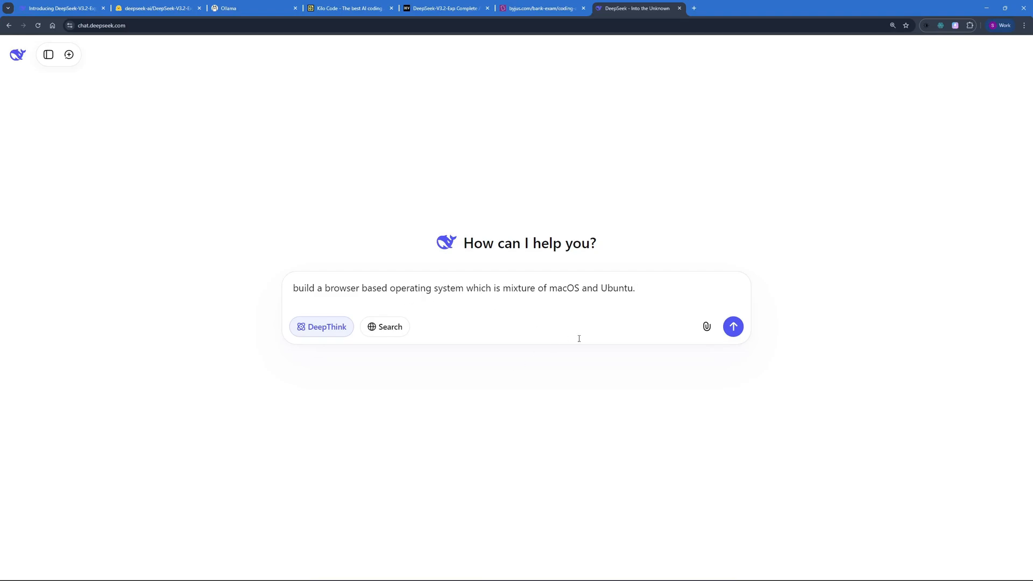
- Send the macOS/Ubuntu browser-based OS prompt with DeepThink on
click(732, 326)
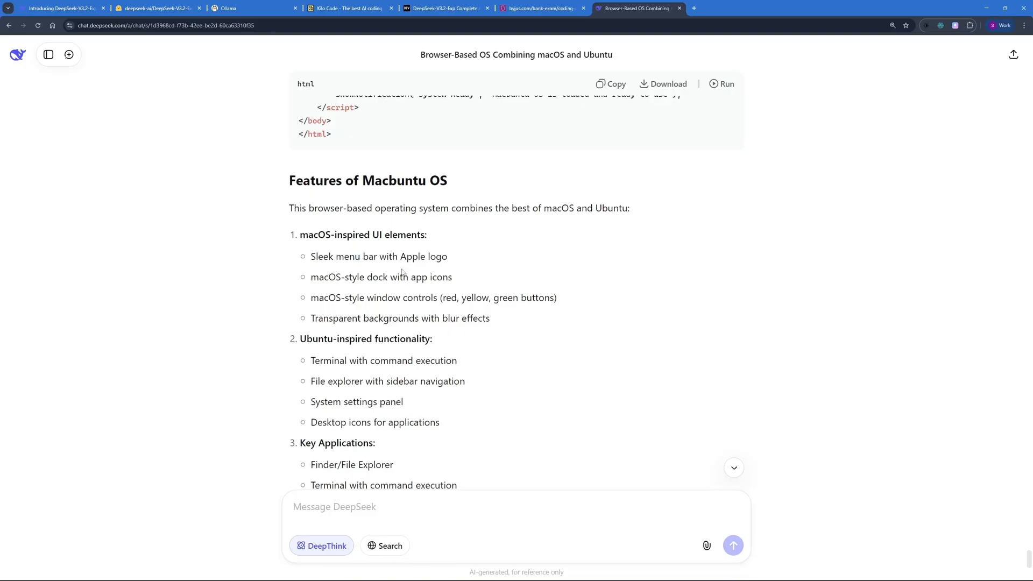
- Review the Macbuntu OS features list and code, then run it as a live preview
scroll(down, 3)
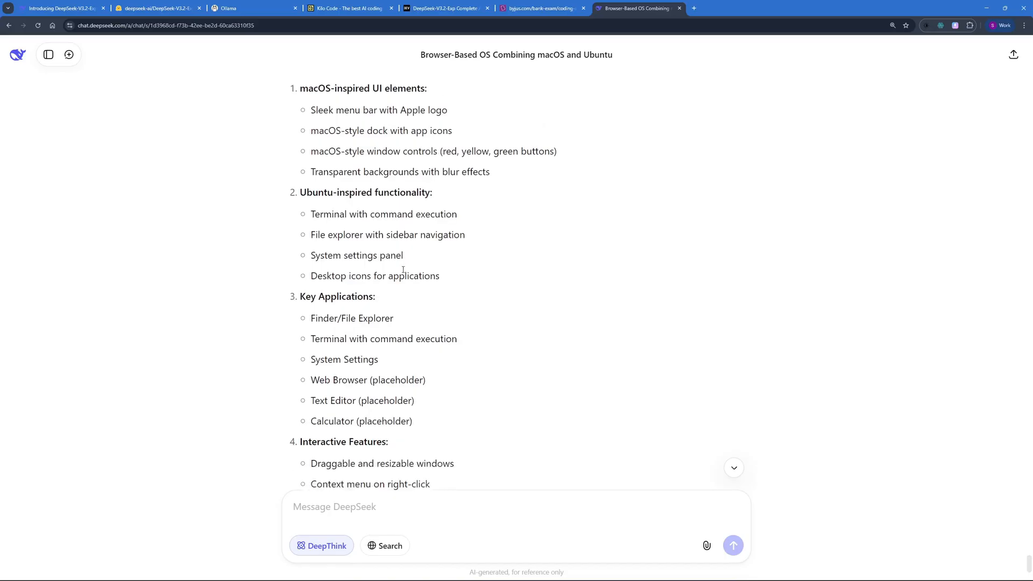
scroll(down, 3)
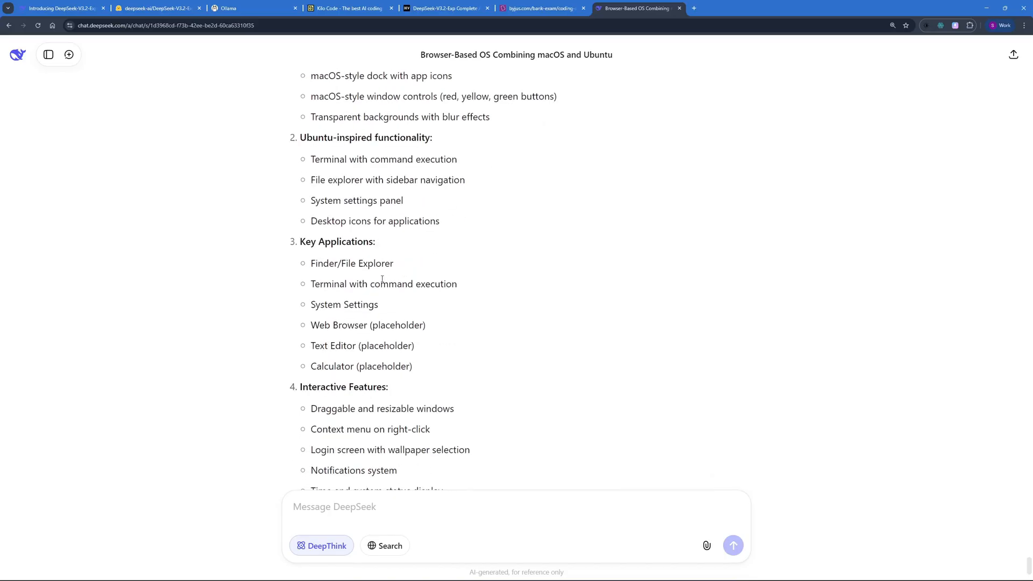
scroll(down, 3)
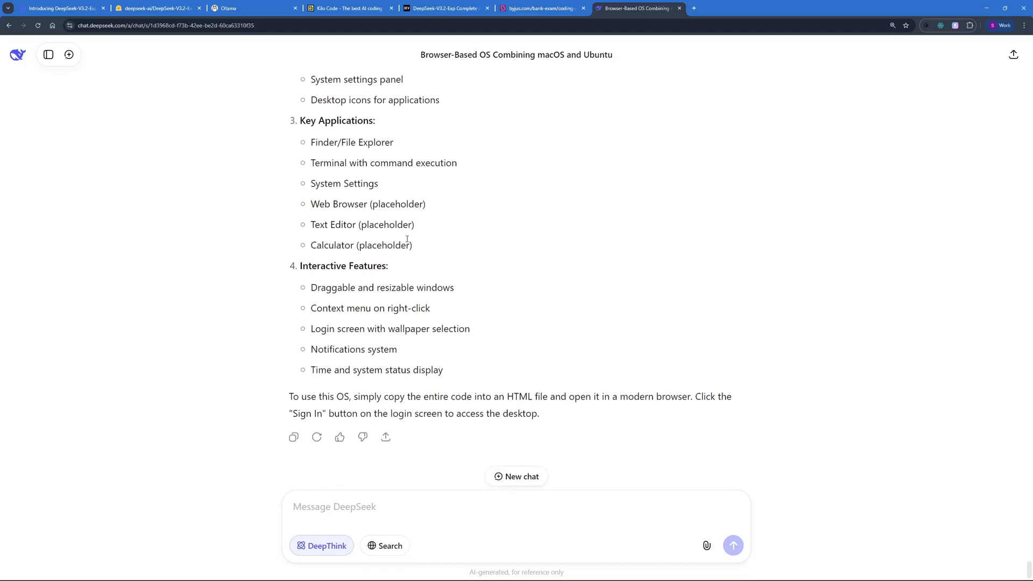
mouse_move(401, 239)
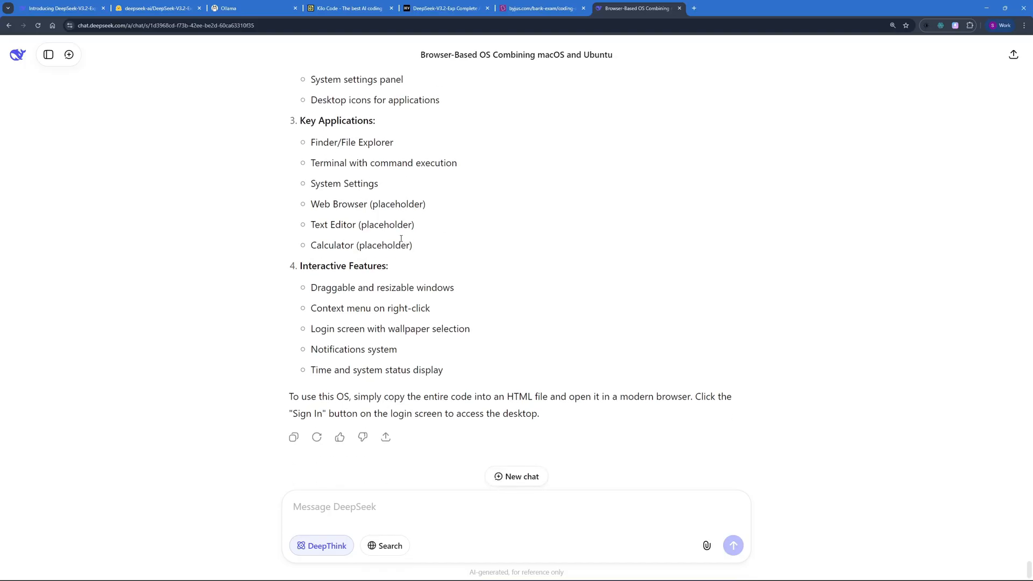
mouse_move(406, 263)
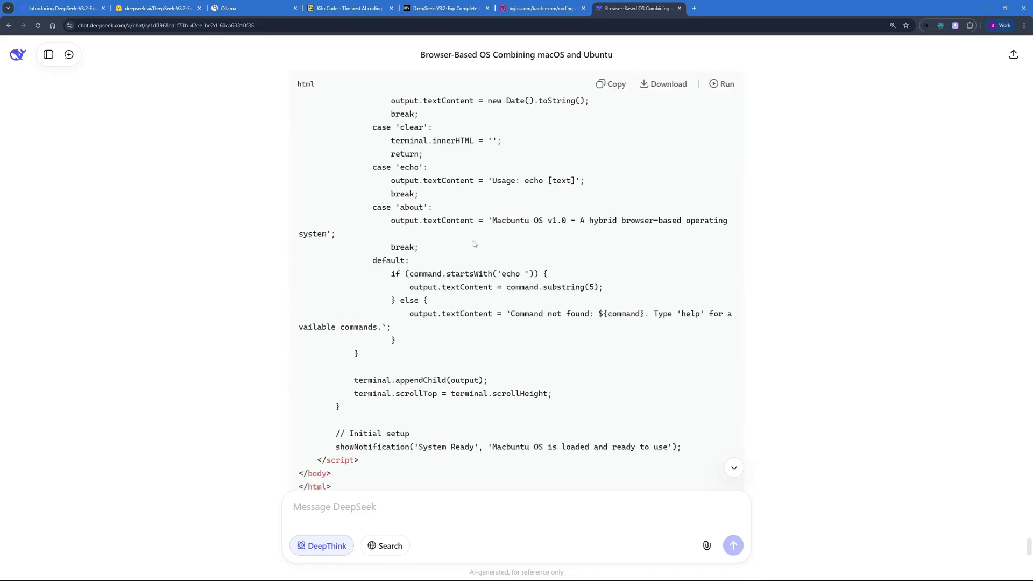
click(721, 83)
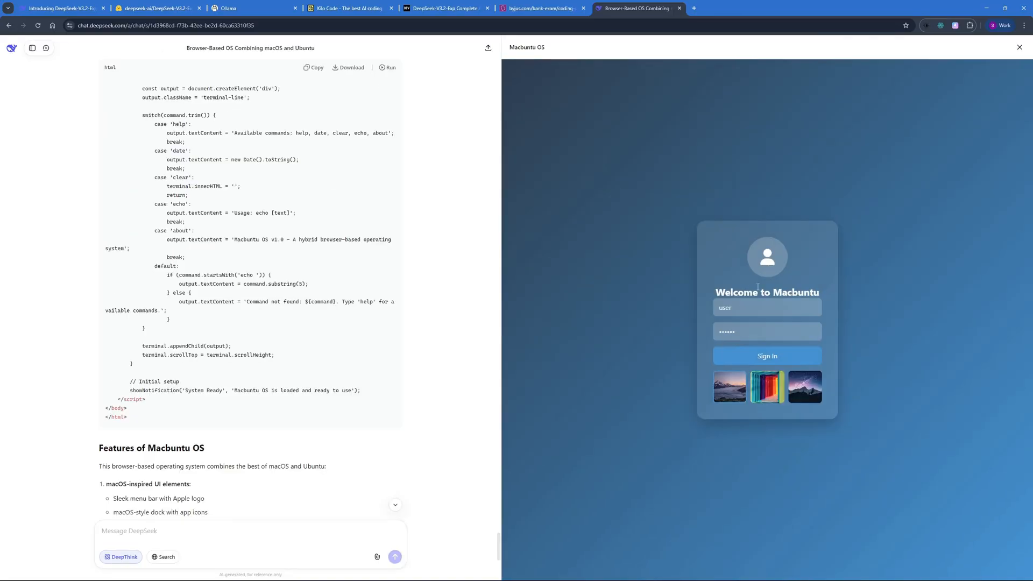
- Sign in to Macbuntu, explore Finder and System Settings, then return to the V3.2-Exp announcement
click(766, 356)
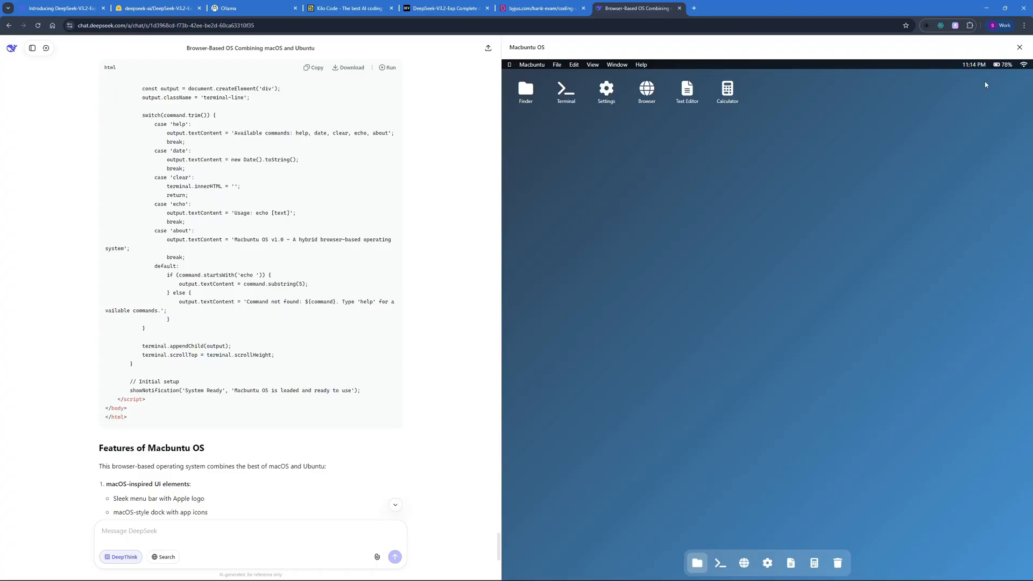
mouse_move(994, 68)
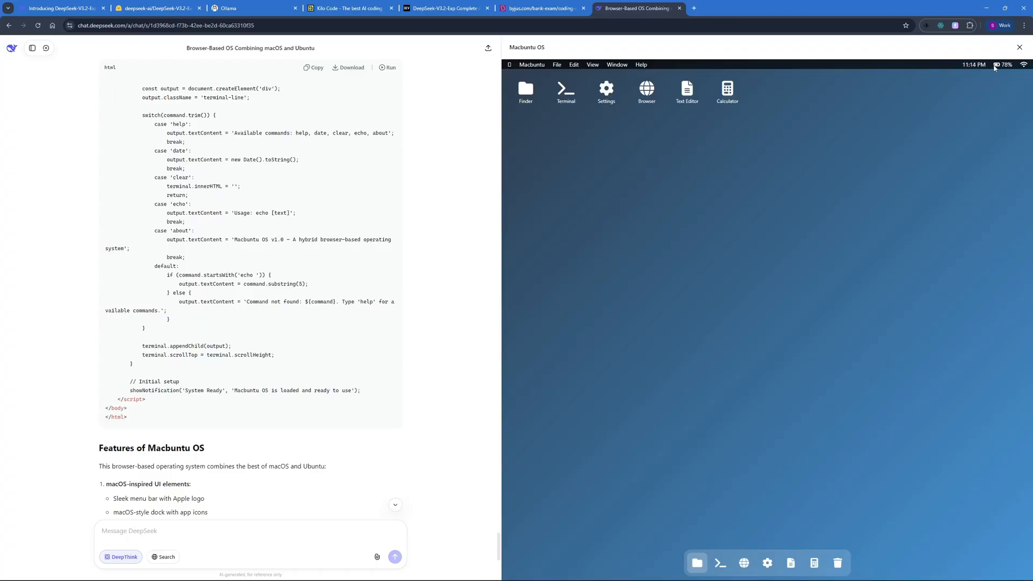
mouse_move(1024, 67)
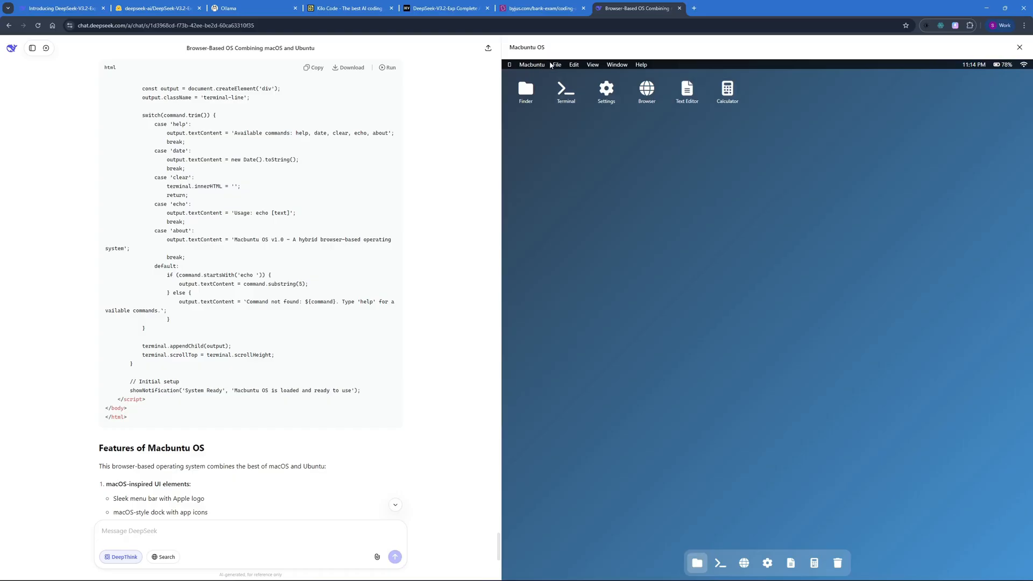
click(525, 91)
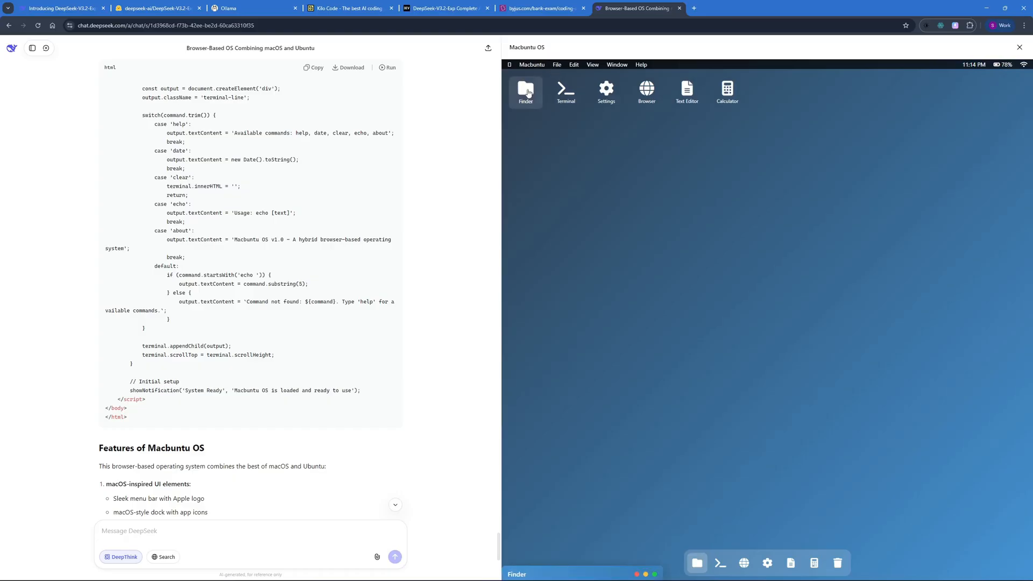
click(524, 91)
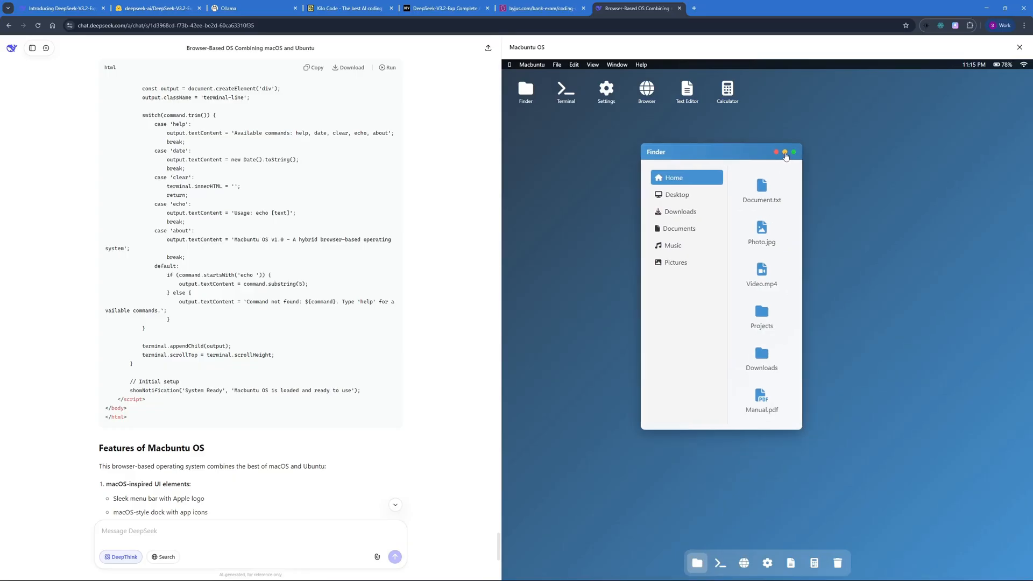
click(776, 152)
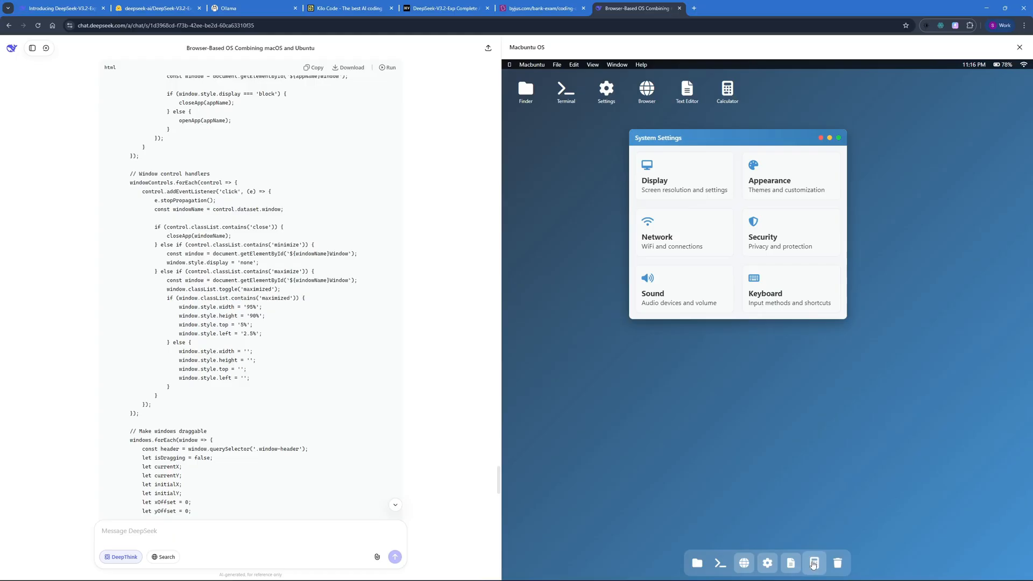
mouse_move(594, 174)
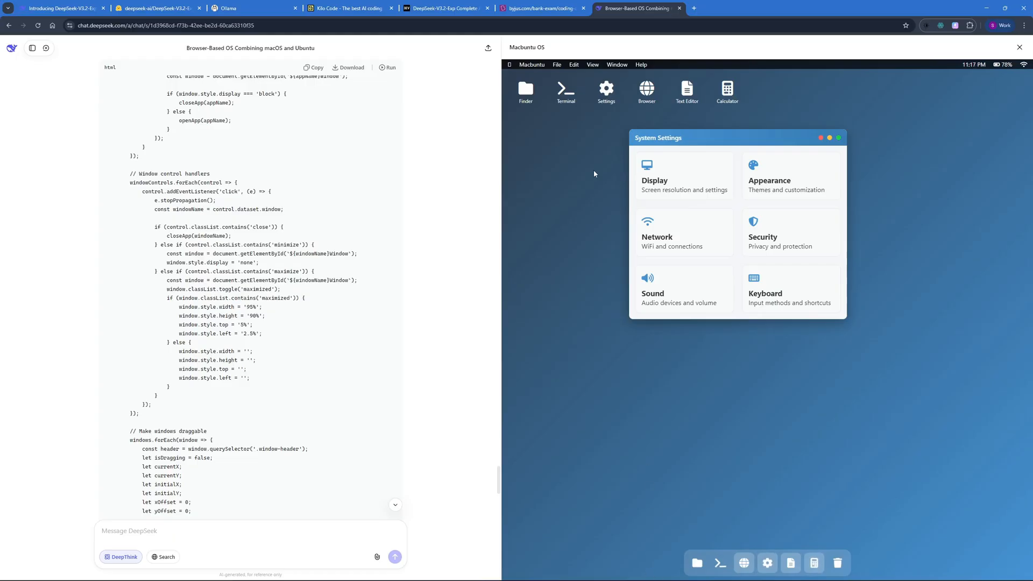
click(59, 8)
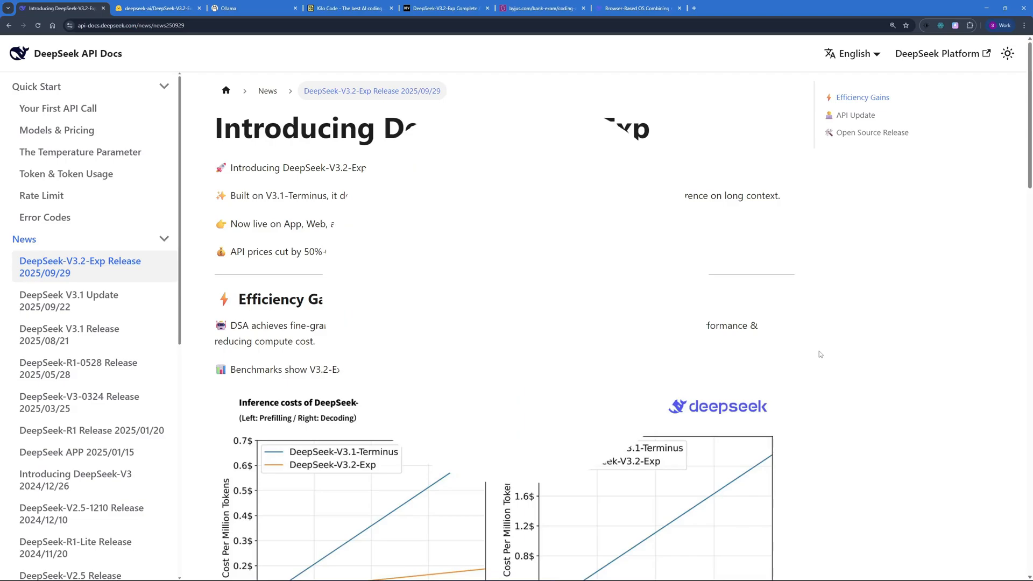
- Scroll the V3.2-Exp release page down to the V3.1-Terminus versus V3.2-Exp benchmark table
scroll(down, 3)
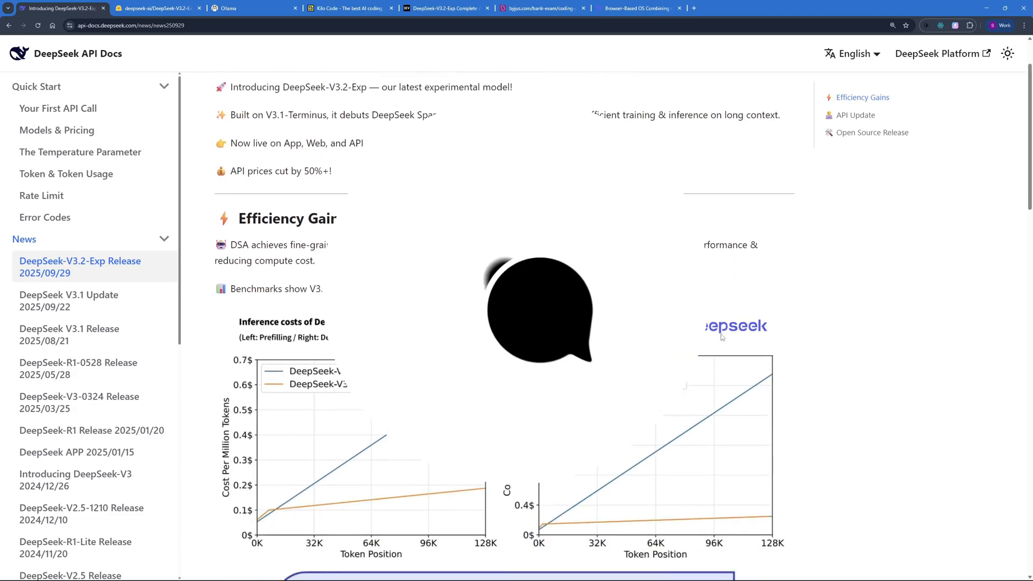
scroll(down, 3)
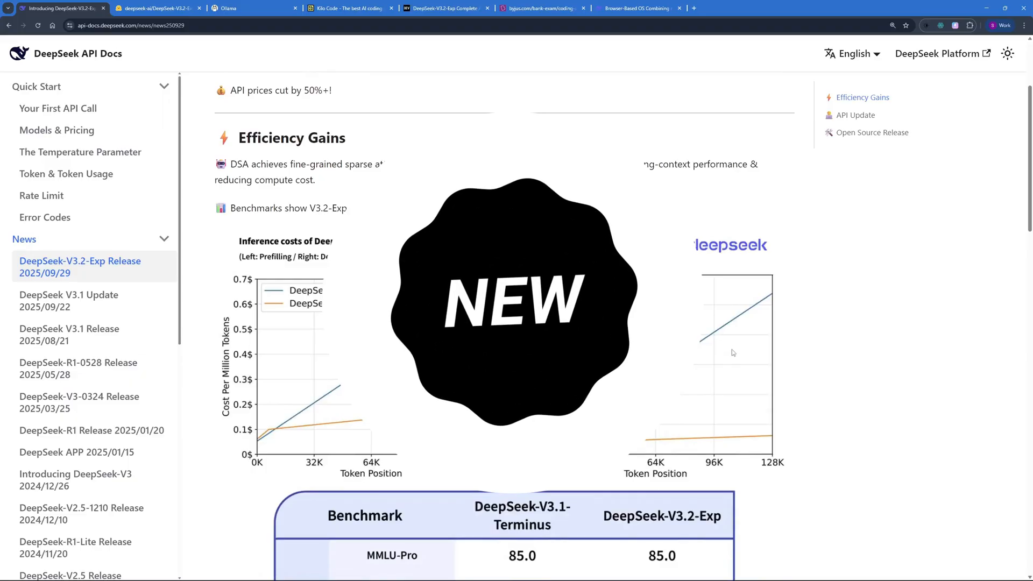
scroll(down, 3)
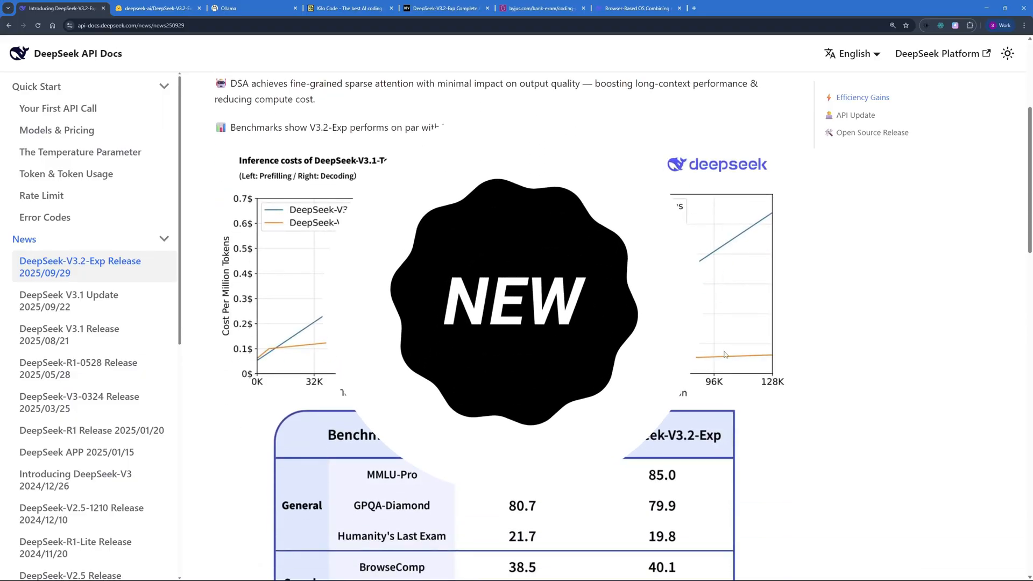
scroll(down, 3)
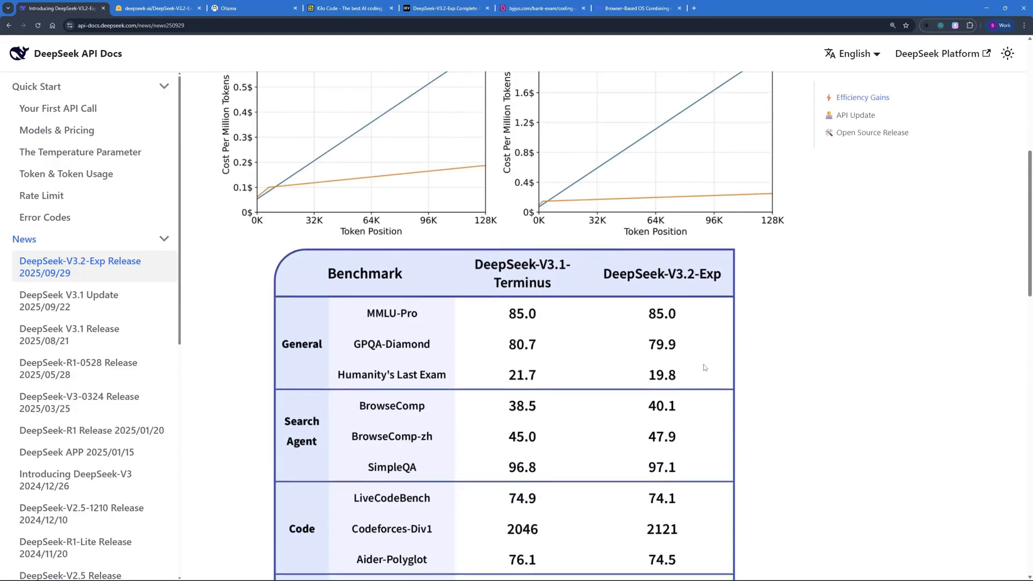
scroll(down, 3)
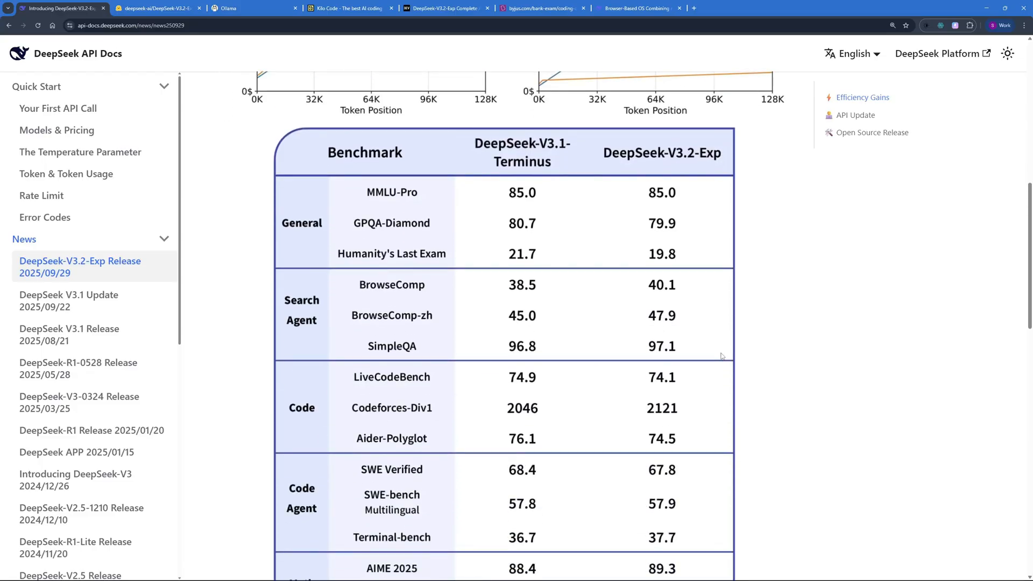